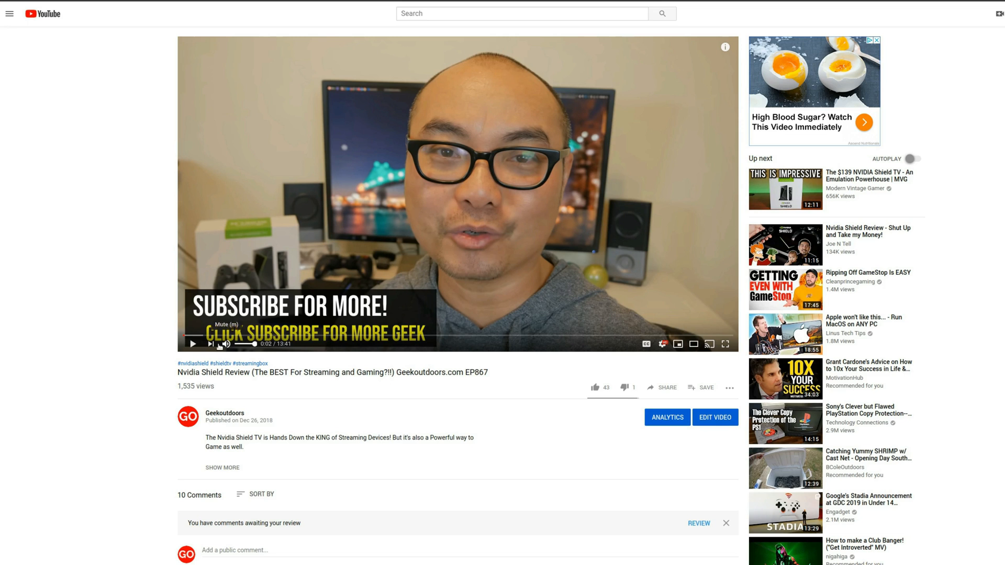
mouse_move(281, 222)
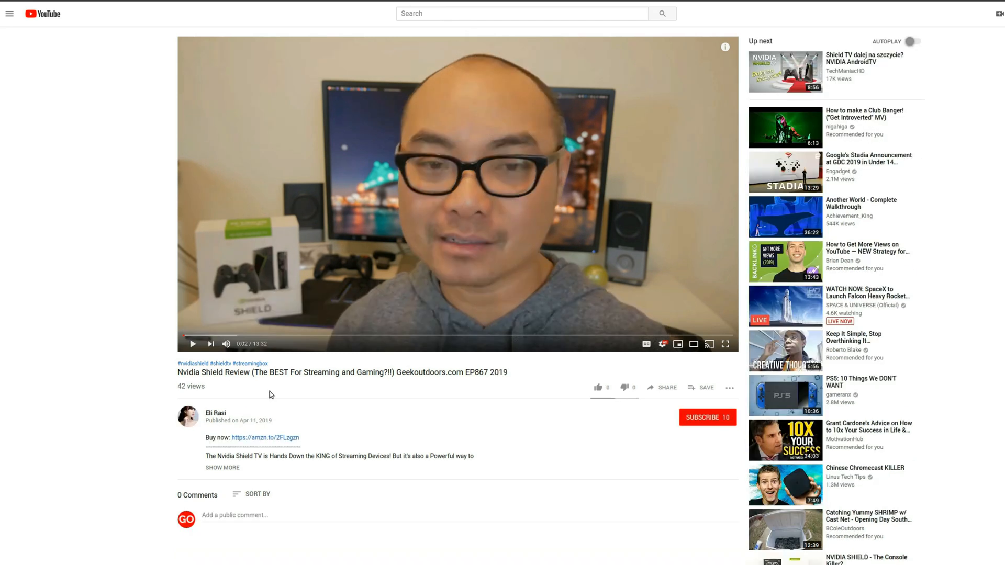
mouse_move(241, 383)
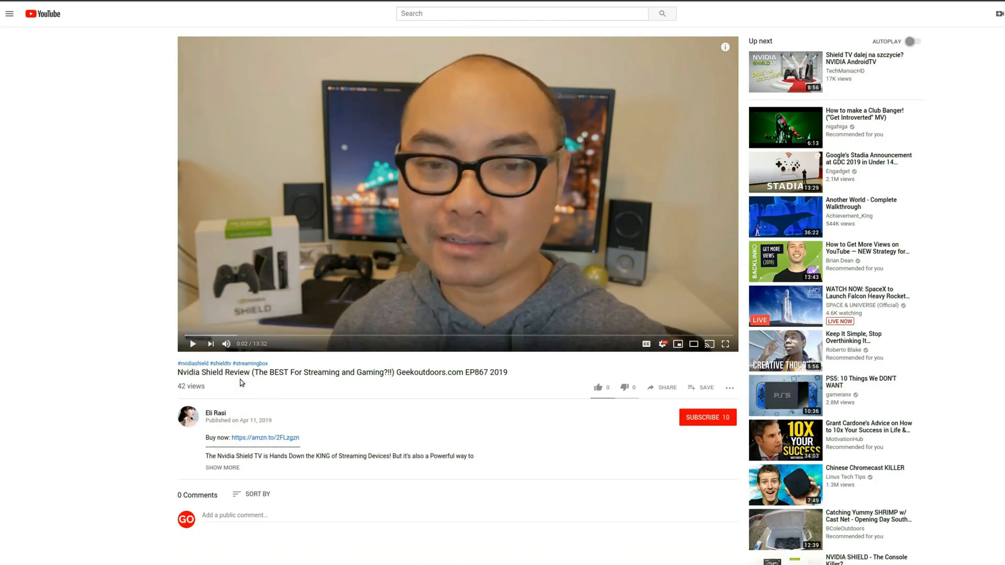
mouse_move(399, 270)
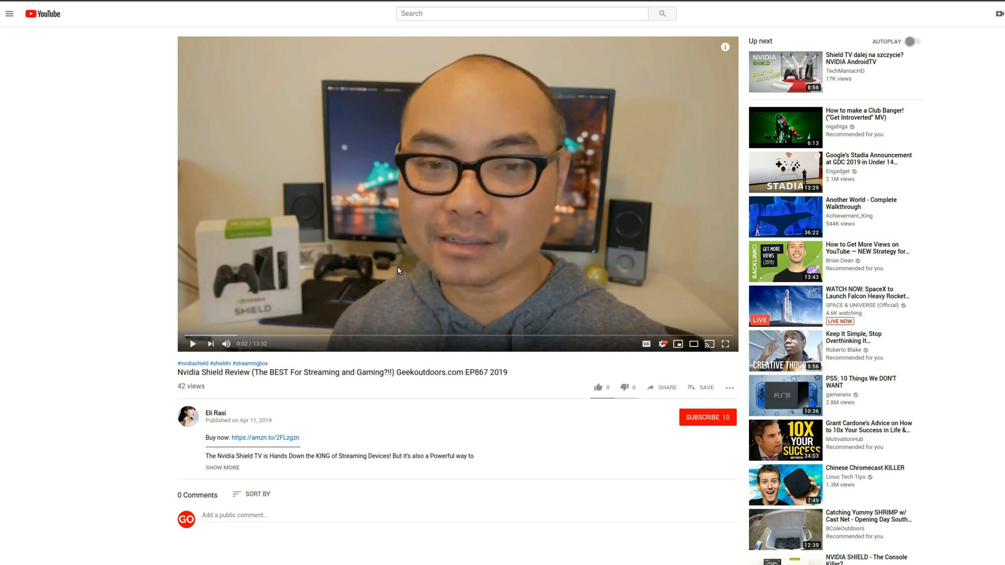
mouse_move(320, 365)
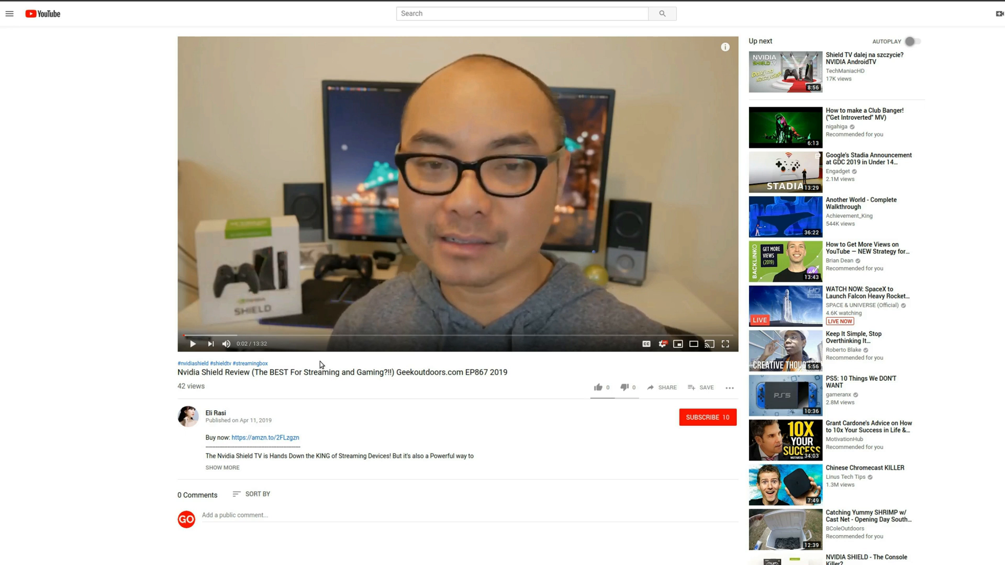
mouse_move(503, 5)
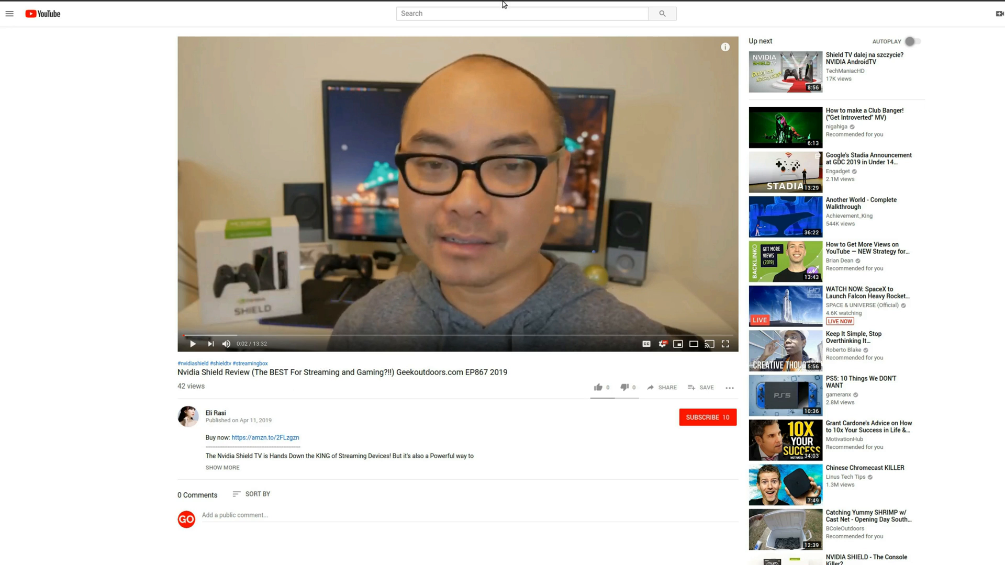
- Search YouTube for 'nvidia shield tv' and look through the re-uploading channel's other videos
type("nvidia shield tv")
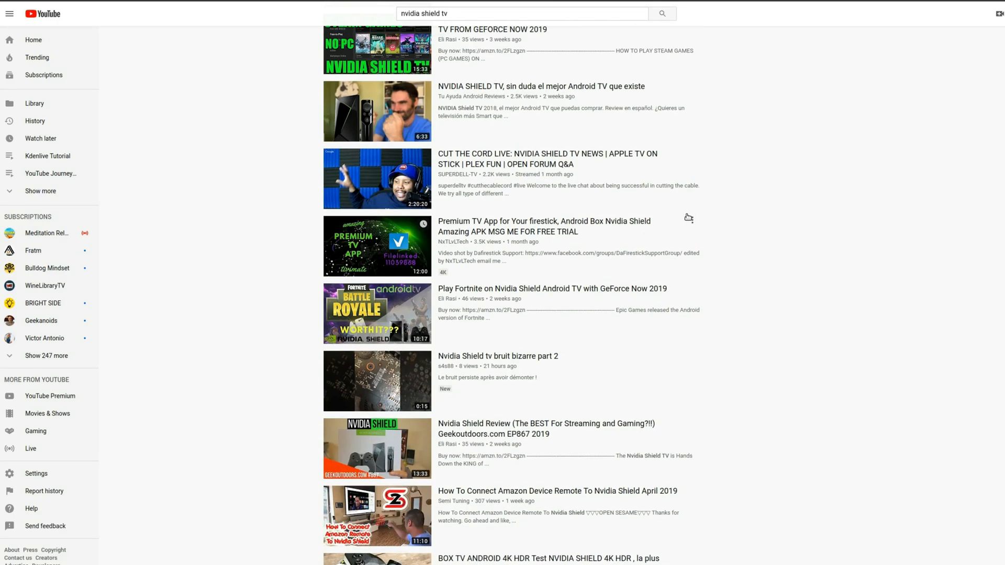
scroll("up", 3)
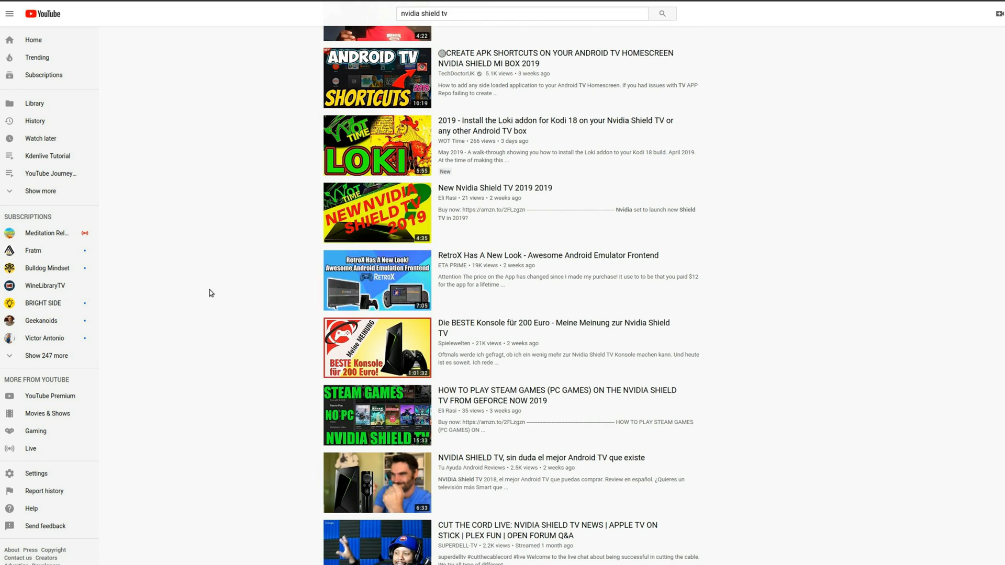
mouse_move(323, 245)
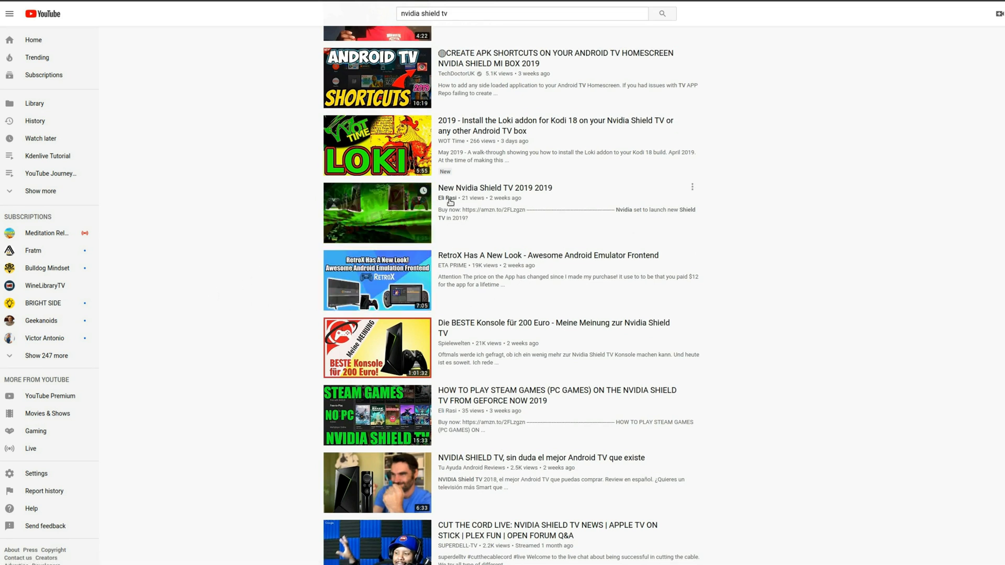
mouse_move(546, 184)
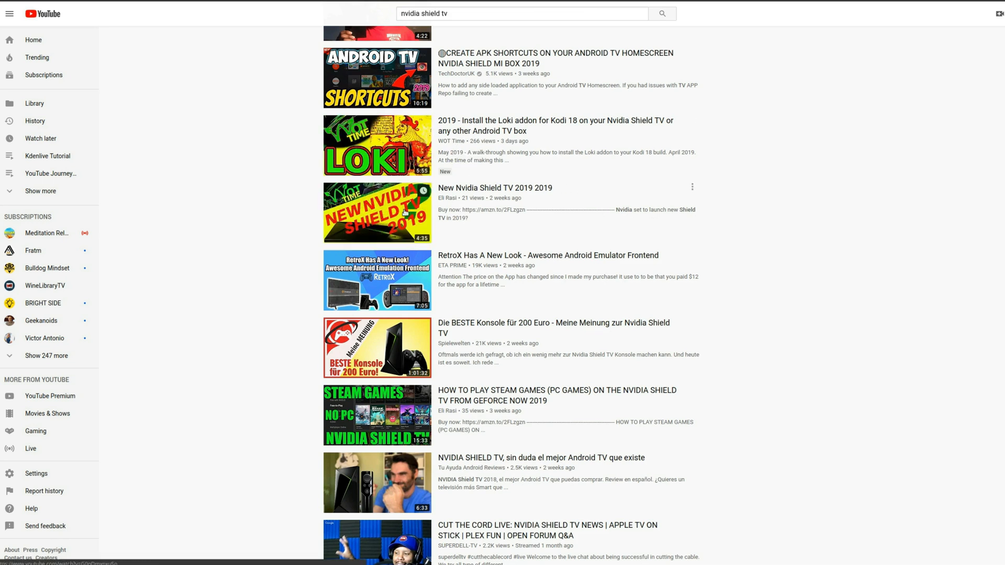
mouse_move(377, 146)
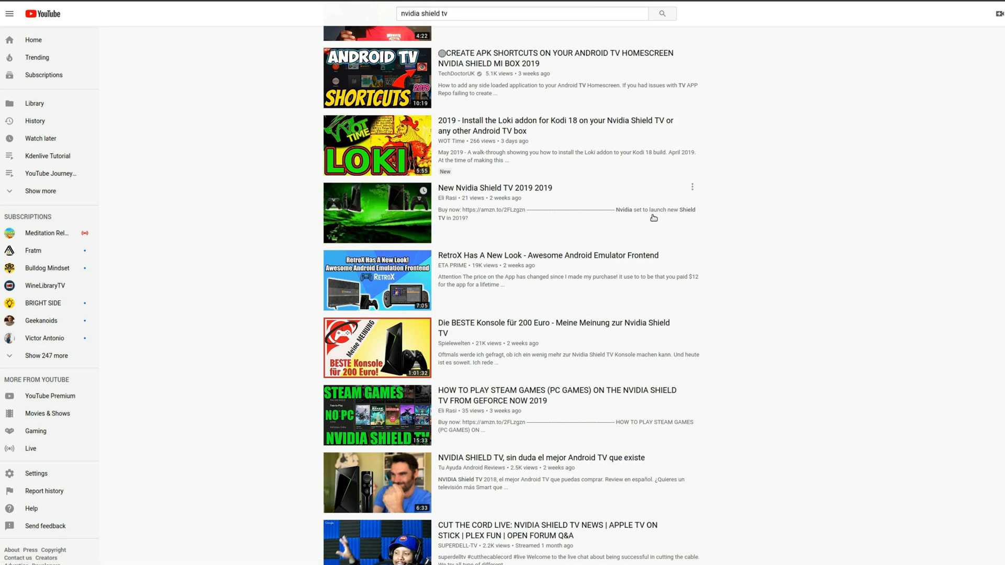
mouse_move(727, 223)
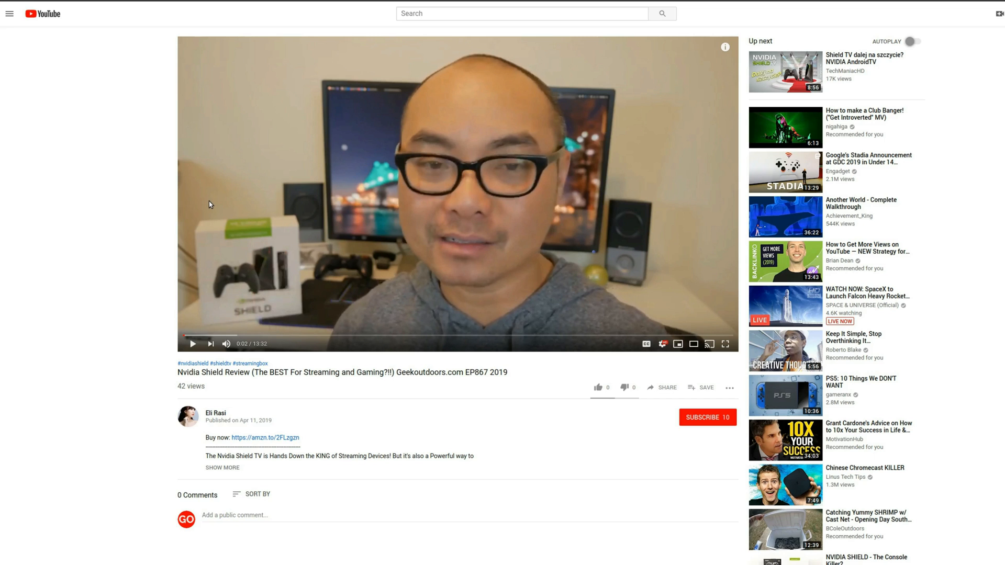
mouse_move(729, 387)
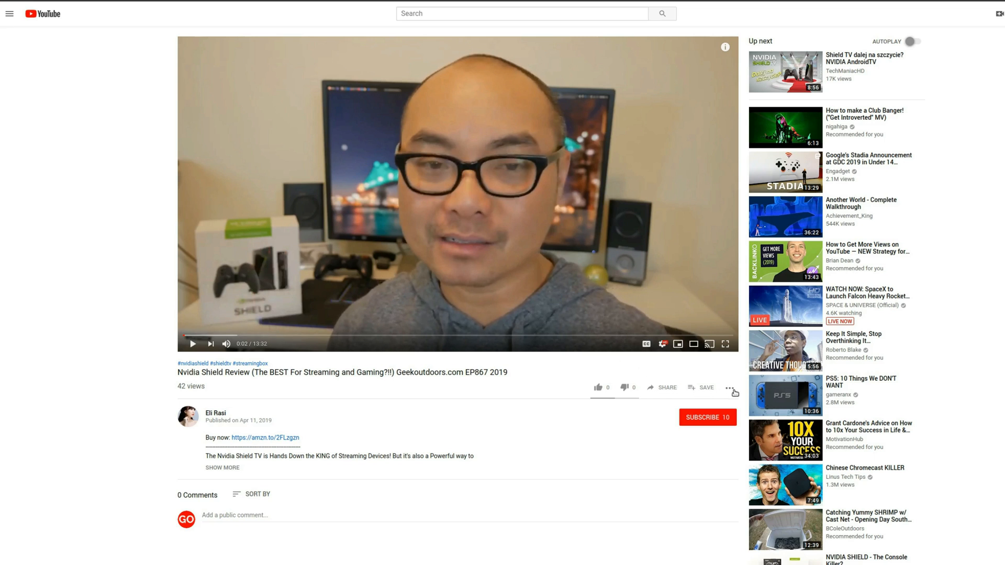
left_click(728, 387)
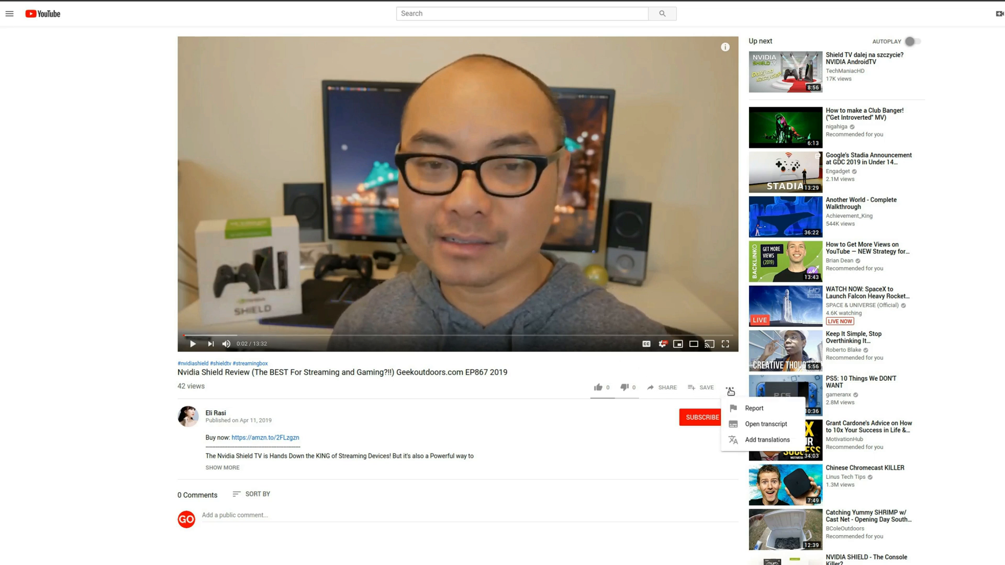
left_click(754, 408)
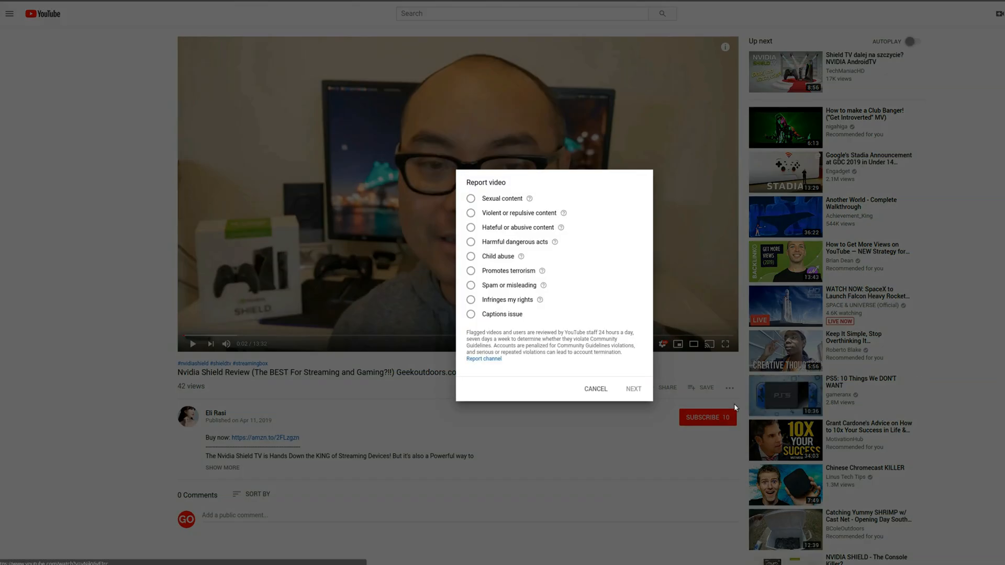
mouse_move(499, 303)
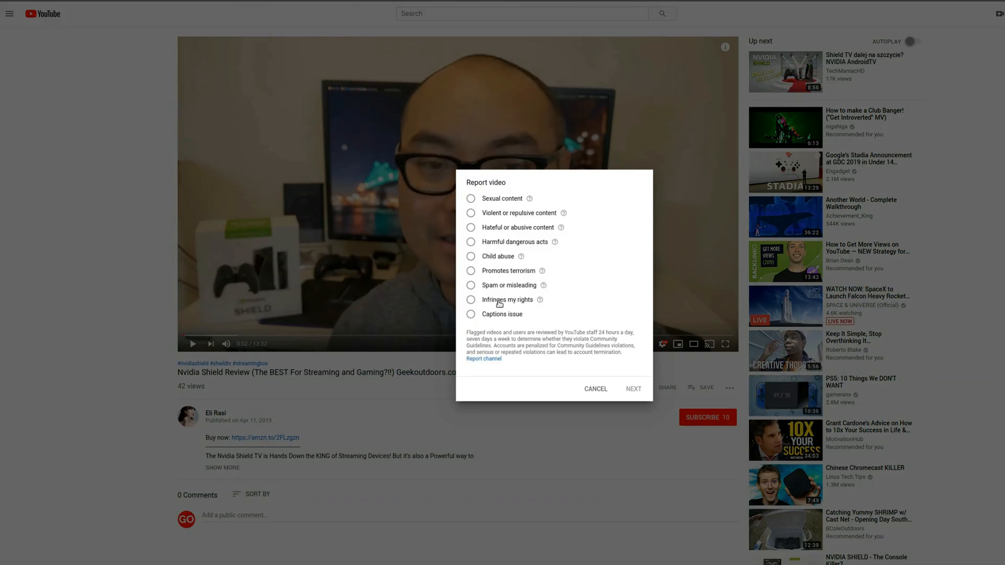
left_click(472, 299)
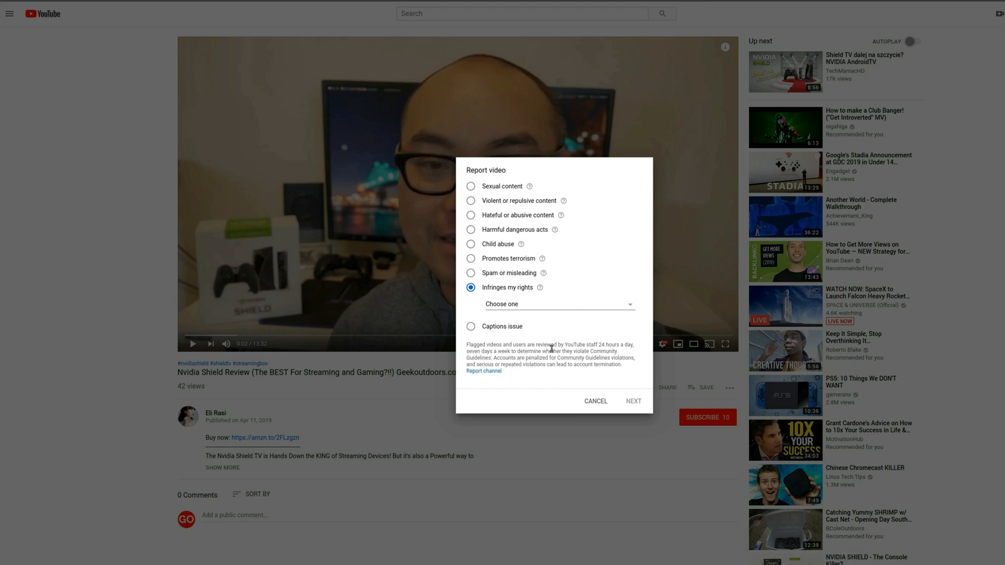
mouse_move(596, 406)
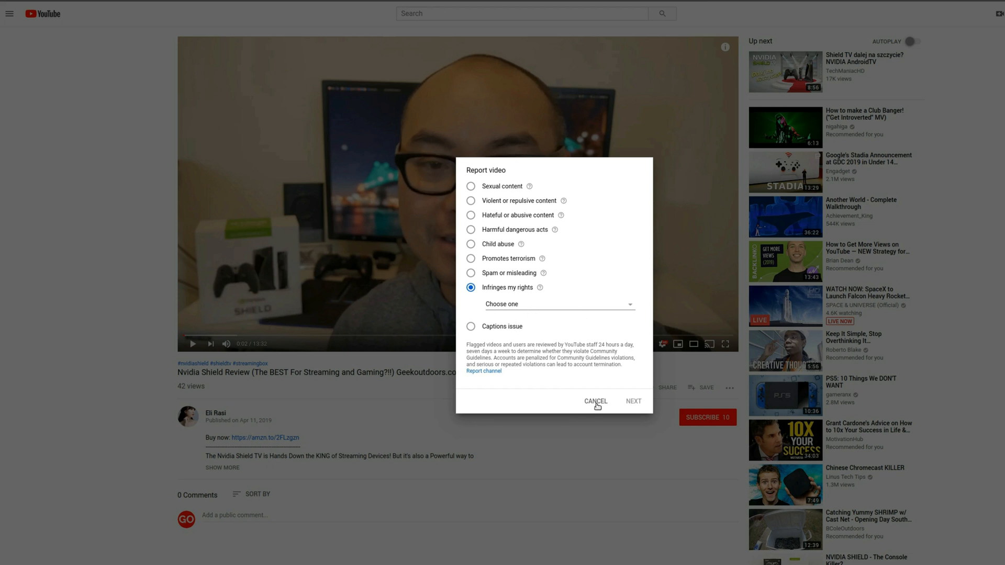
left_click(595, 401)
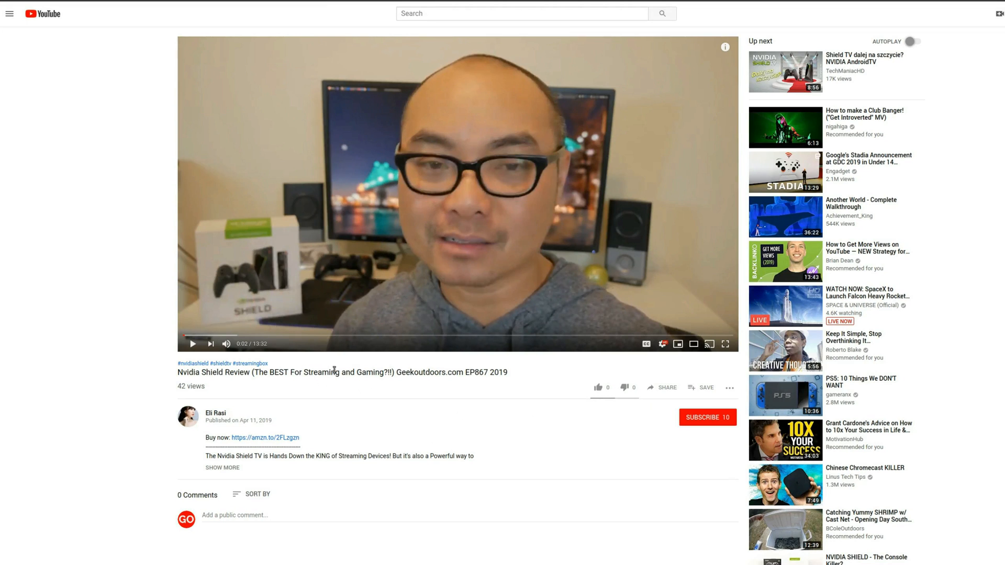
mouse_move(345, 348)
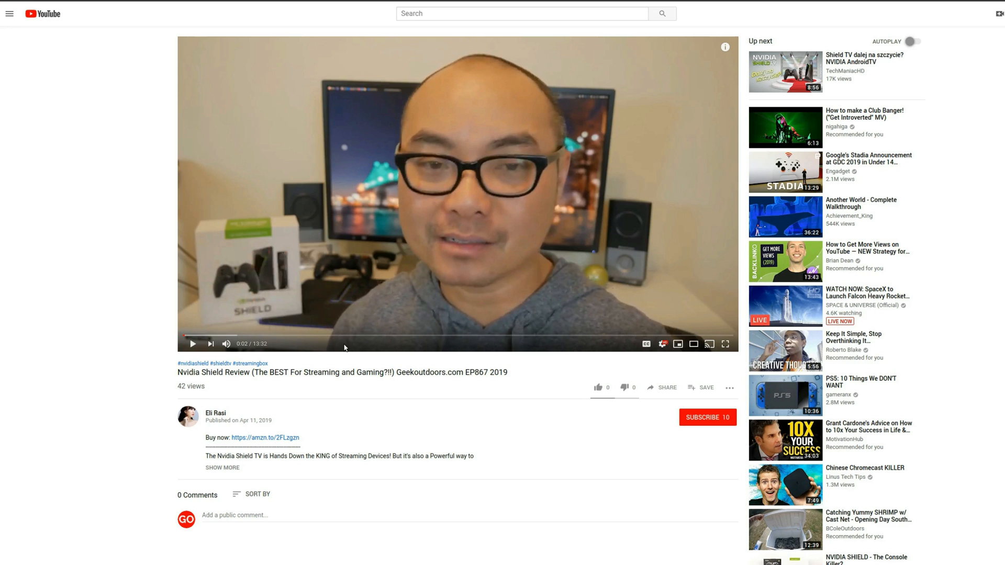
mouse_move(163, 4)
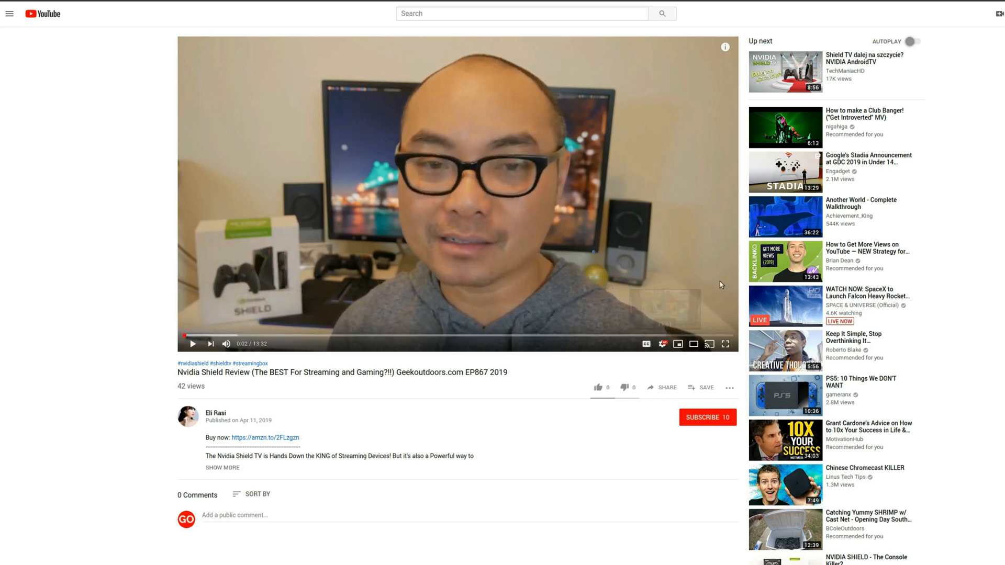
mouse_move(625, 347)
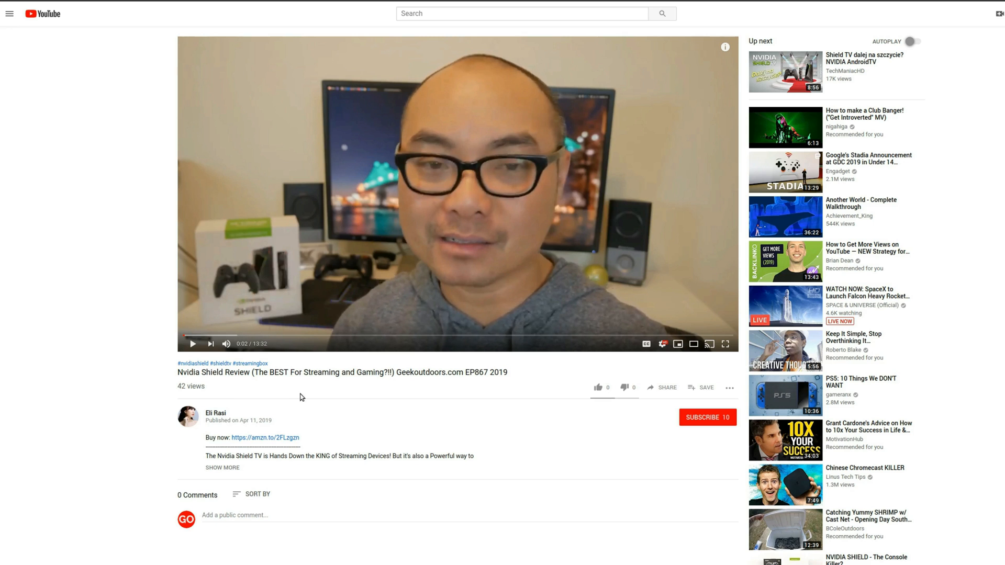
mouse_move(354, 200)
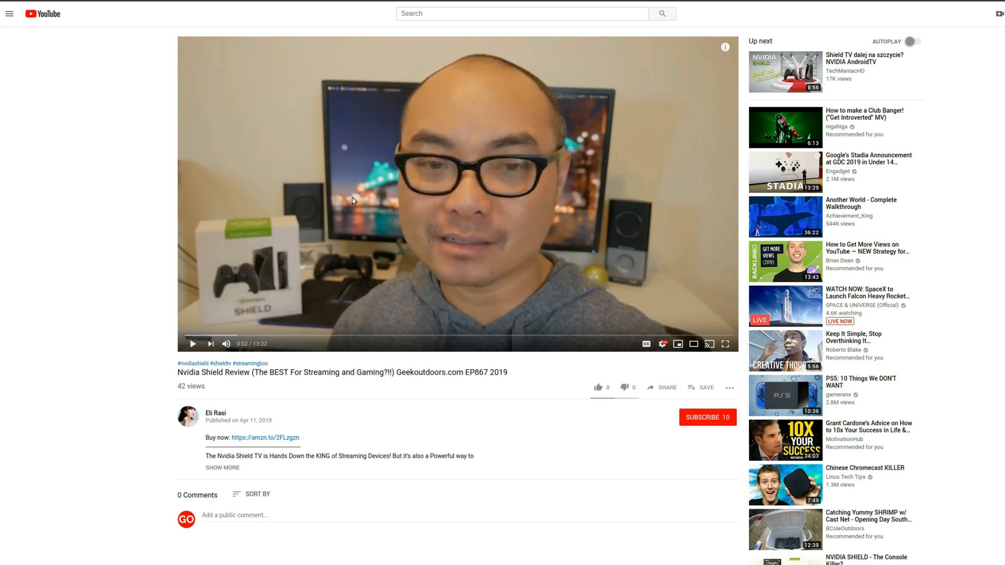
mouse_move(345, 202)
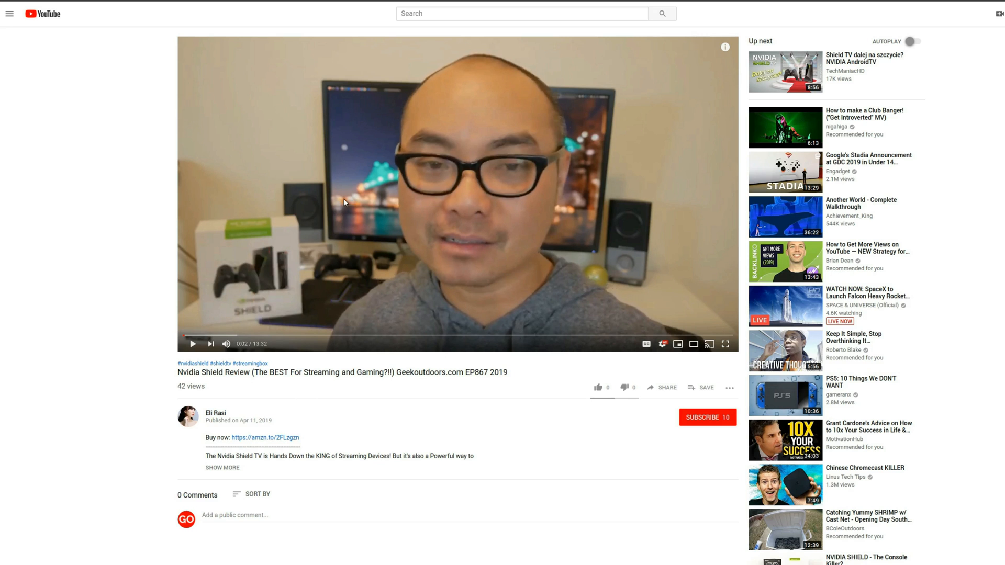
mouse_move(352, 211)
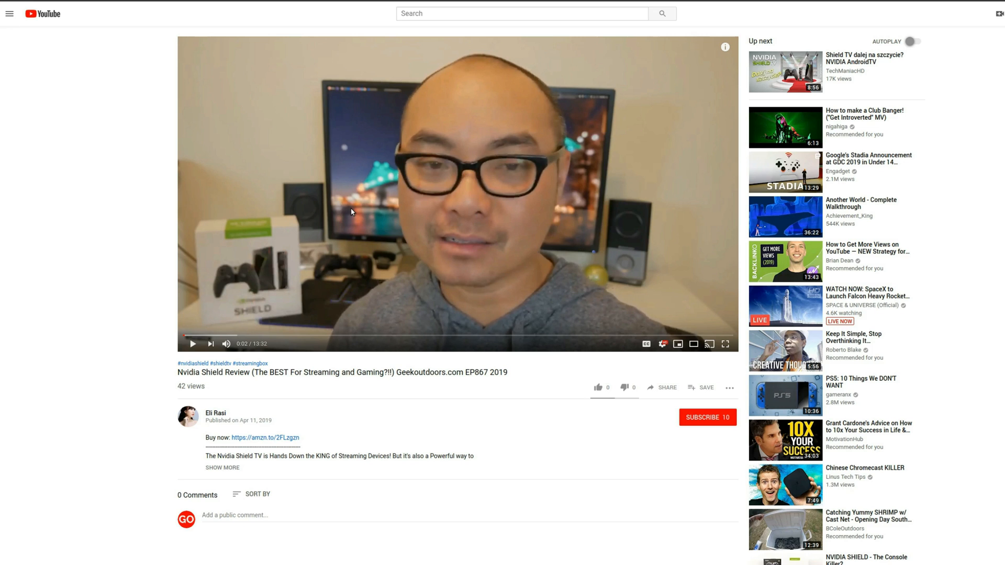
mouse_move(249, 338)
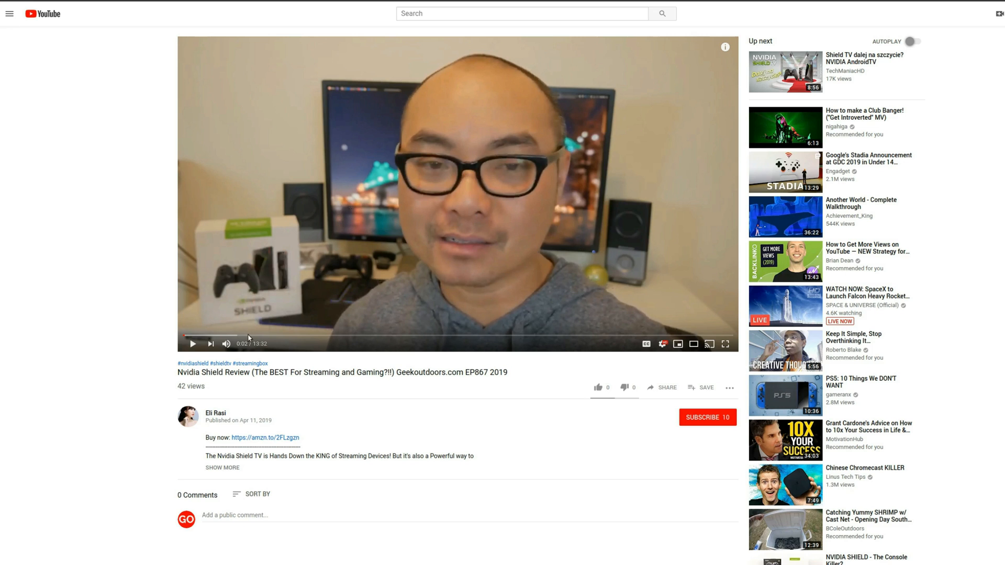
mouse_move(207, 390)
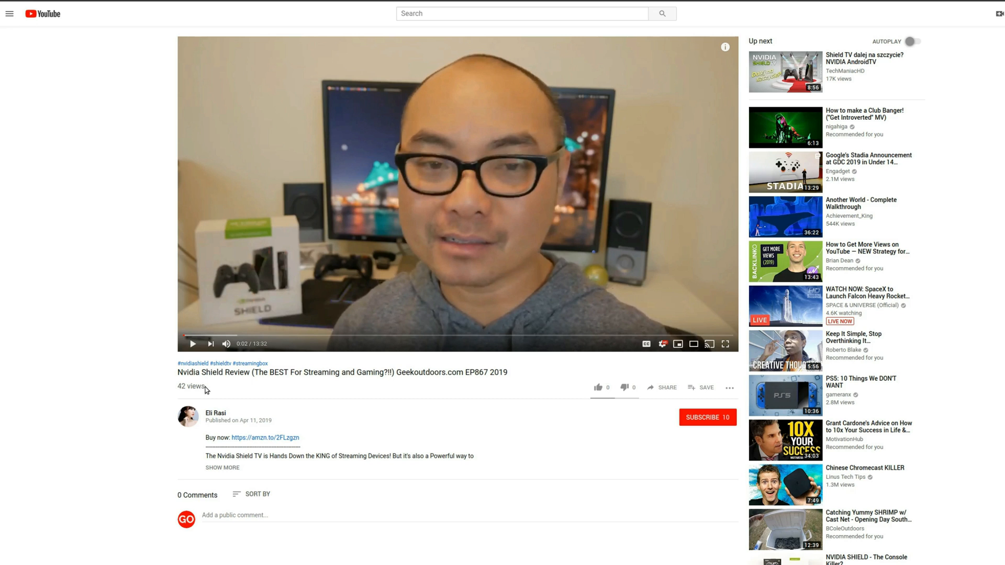
mouse_move(215, 101)
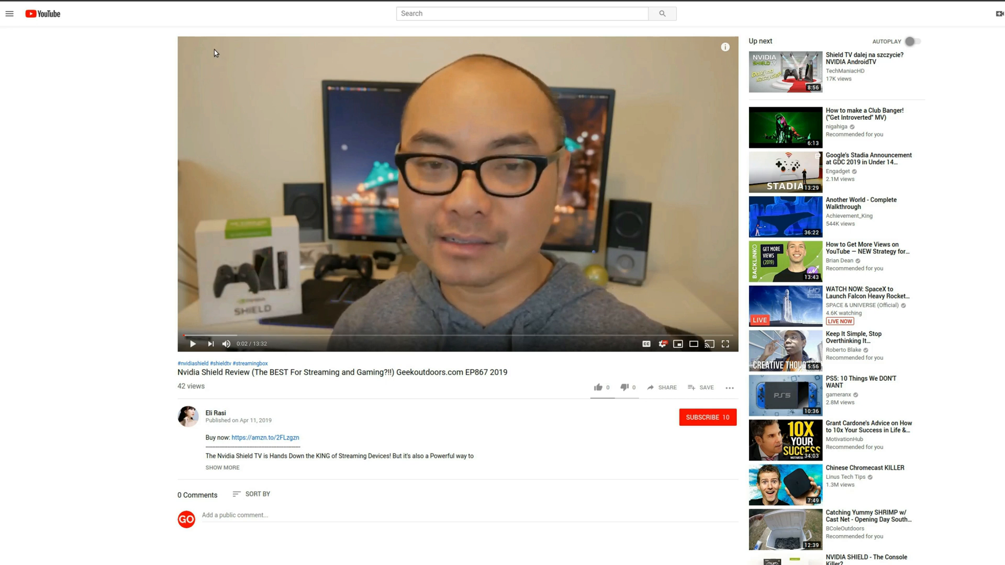
mouse_move(827, 388)
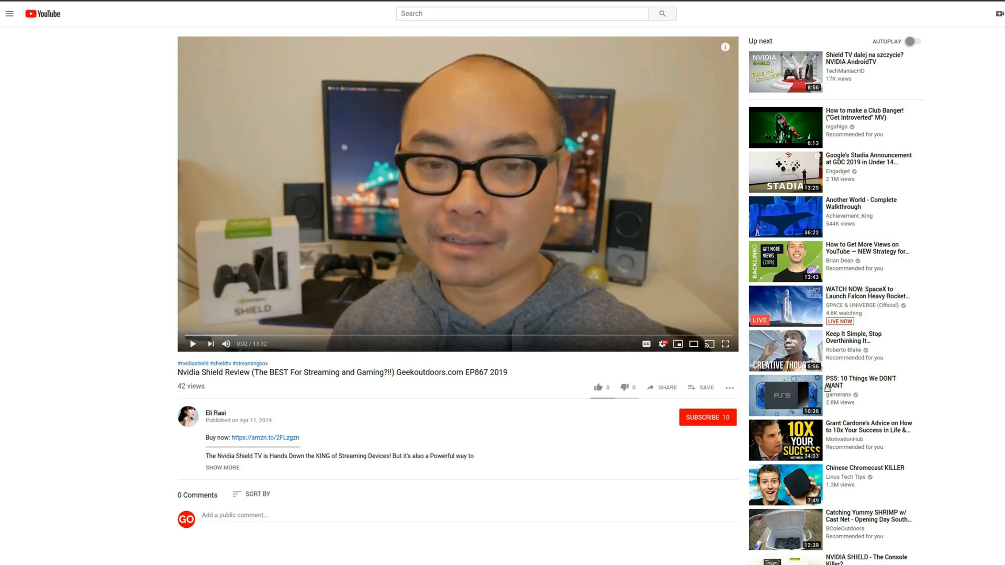
mouse_move(270, 69)
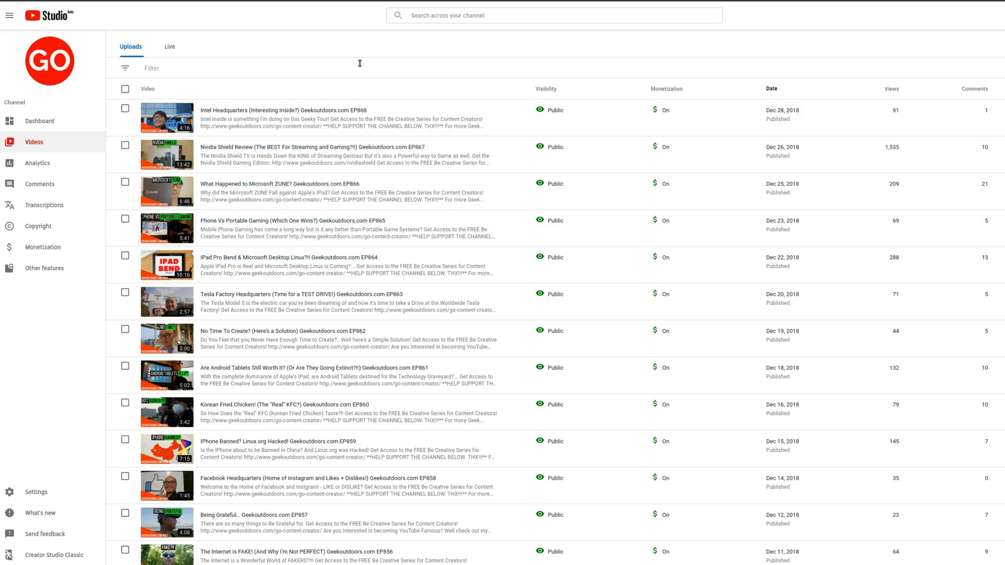
mouse_move(406, 93)
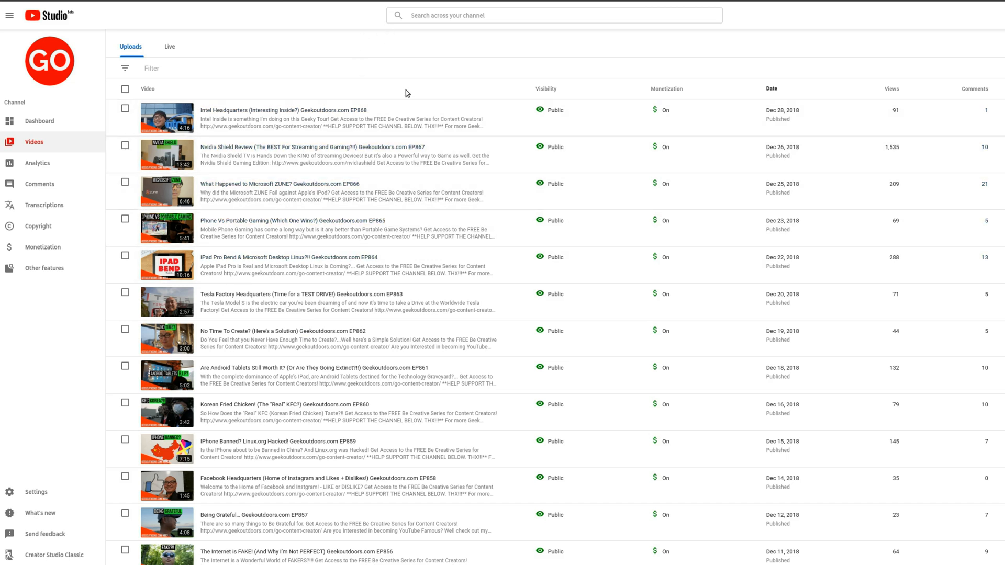
mouse_move(400, 86)
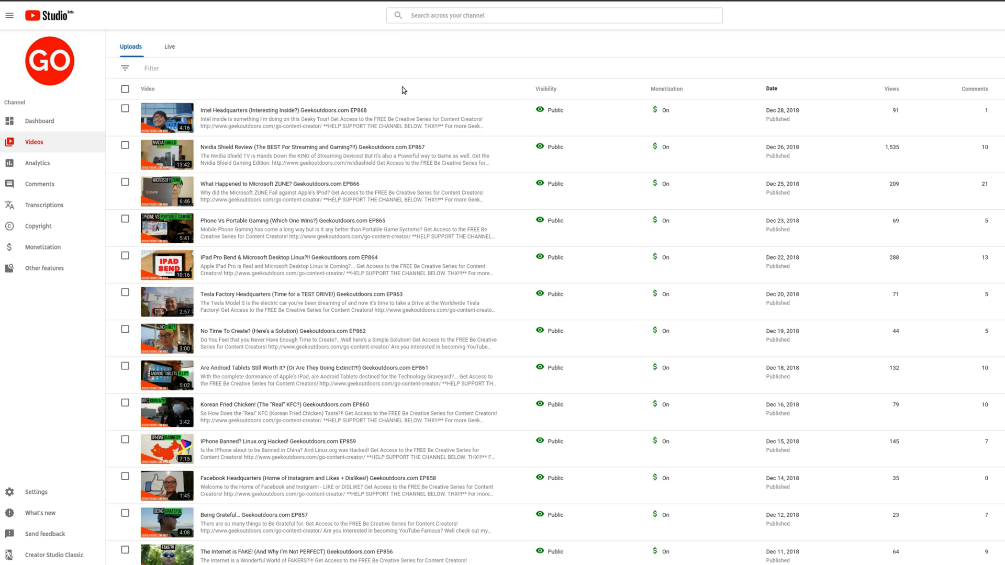
mouse_move(279, 72)
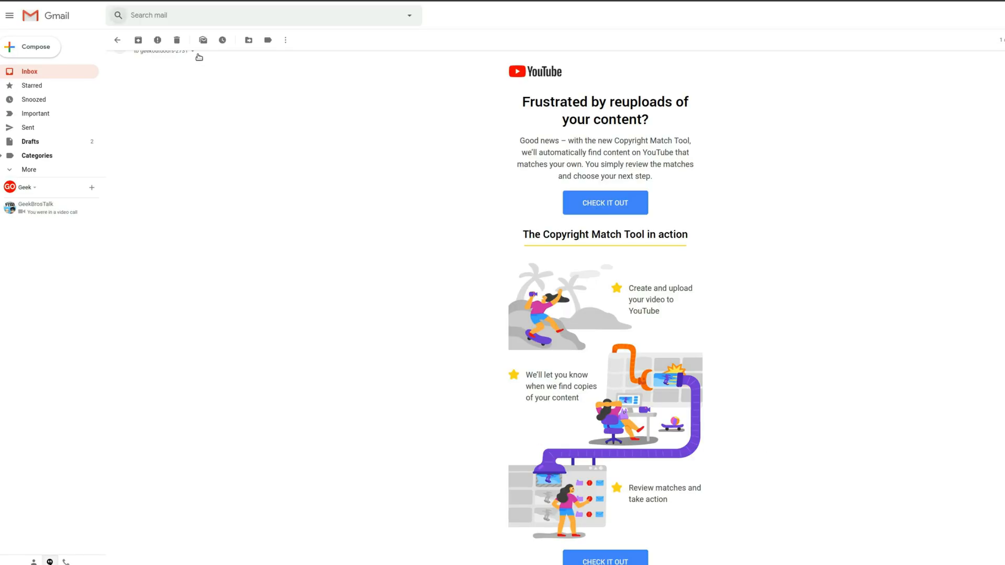
mouse_move(459, 174)
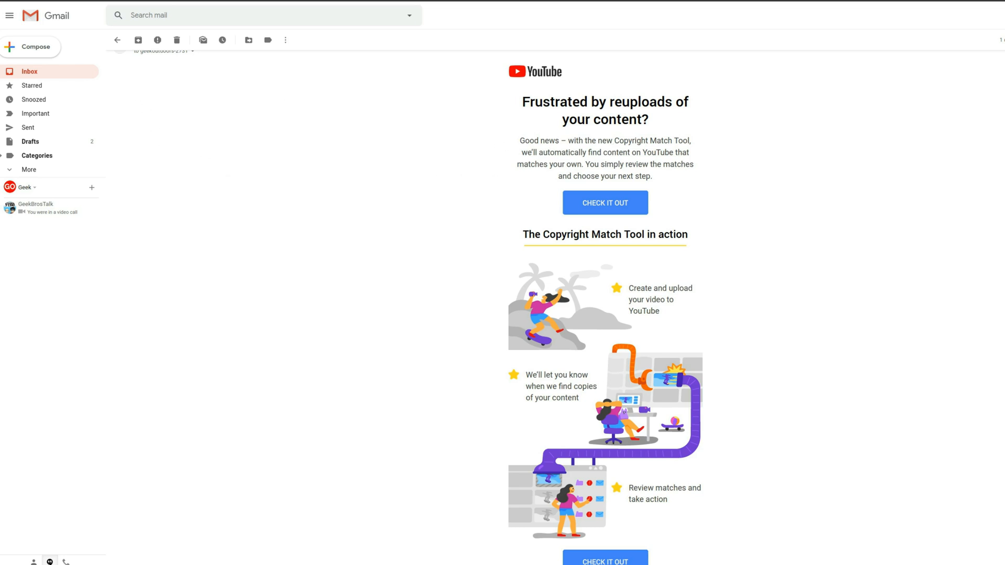
left_click(605, 203)
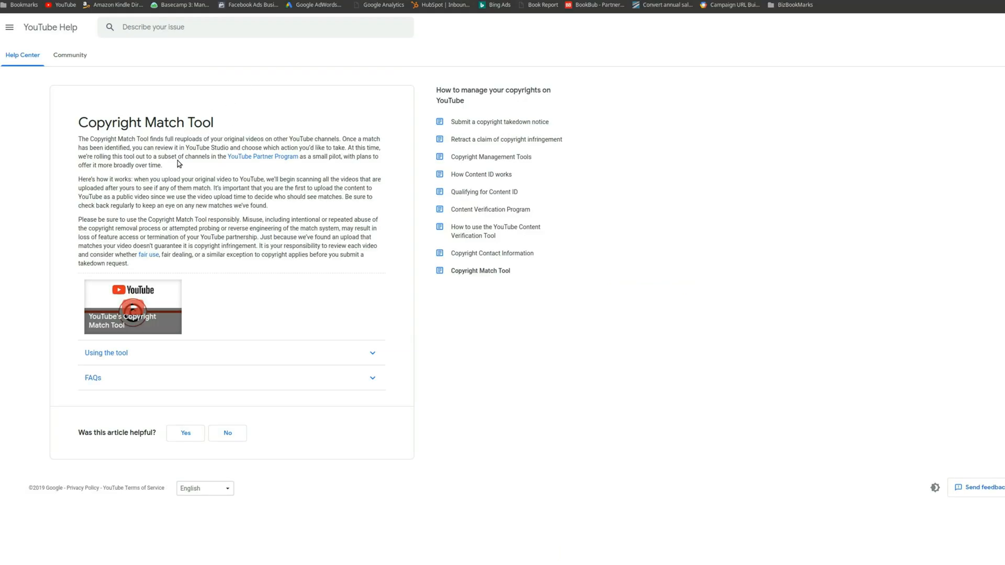
mouse_move(225, 205)
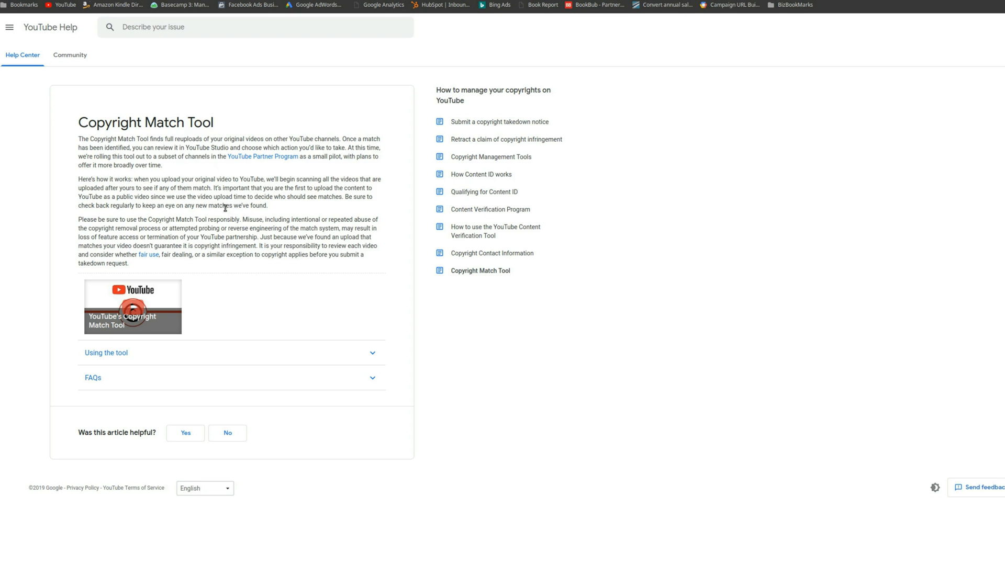
mouse_move(317, 176)
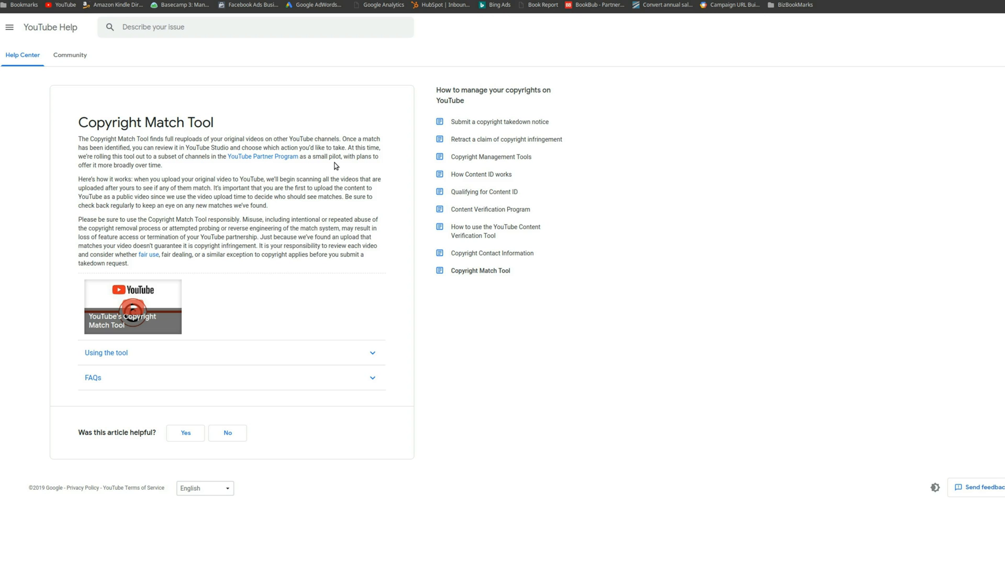
mouse_move(236, 209)
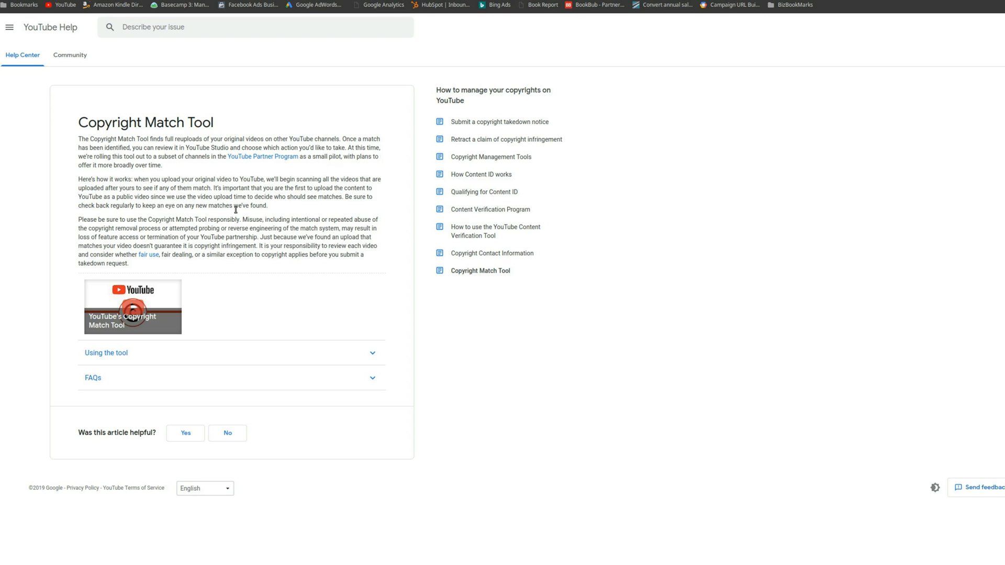
mouse_move(333, 215)
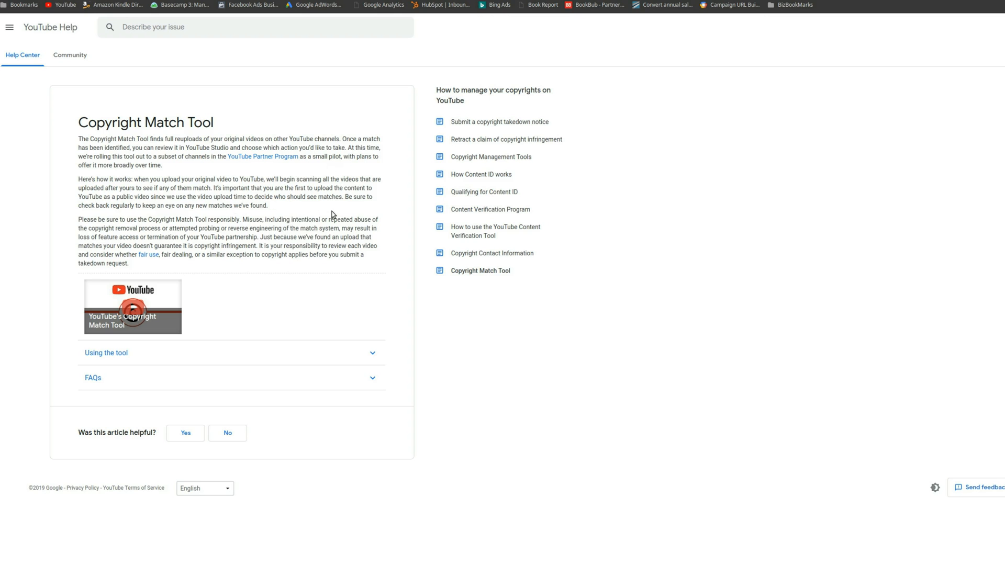
mouse_move(326, 206)
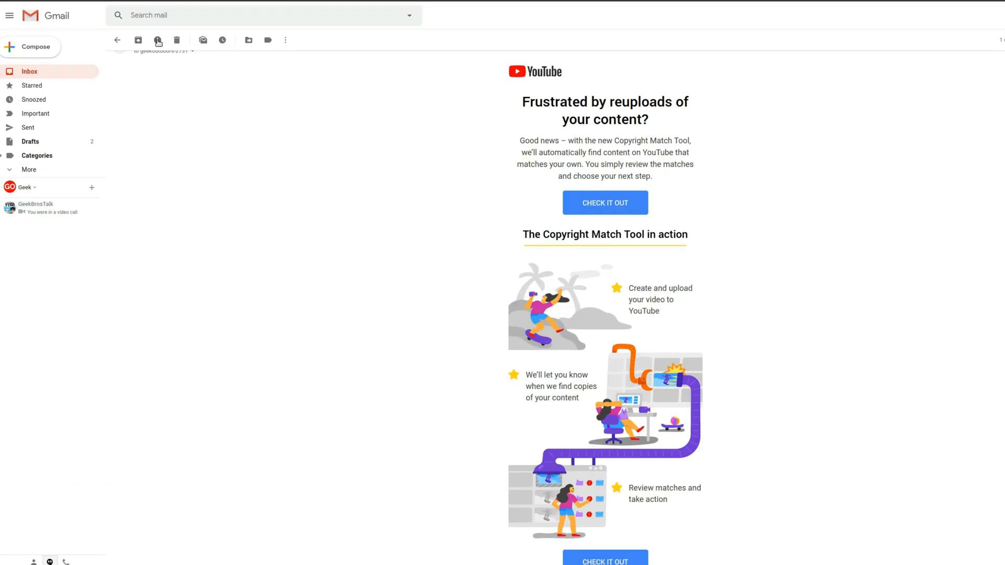
- Enter the copyright matching tool from the email and agree to its guidelines to reach the Matches list
left_click(605, 204)
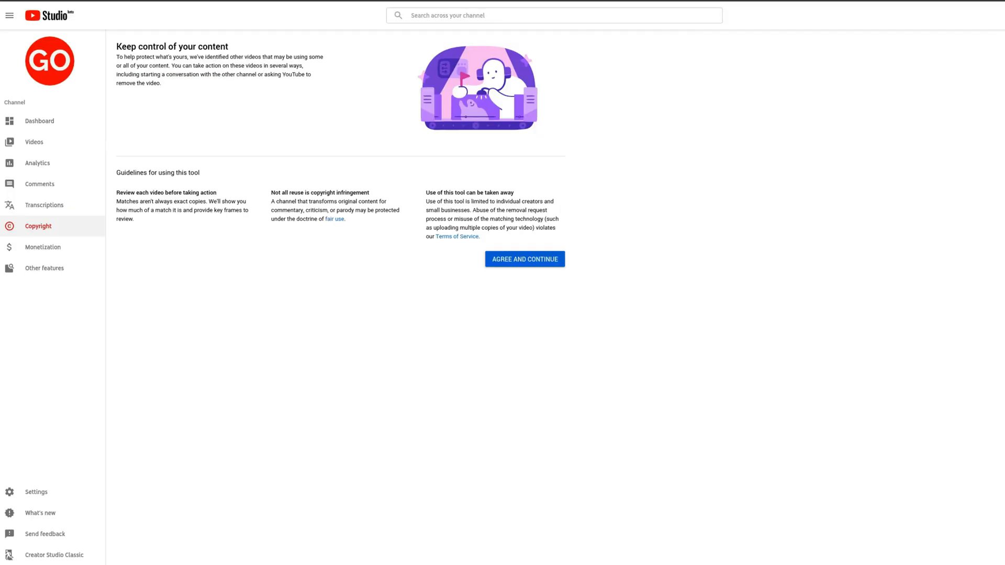
mouse_move(187, 173)
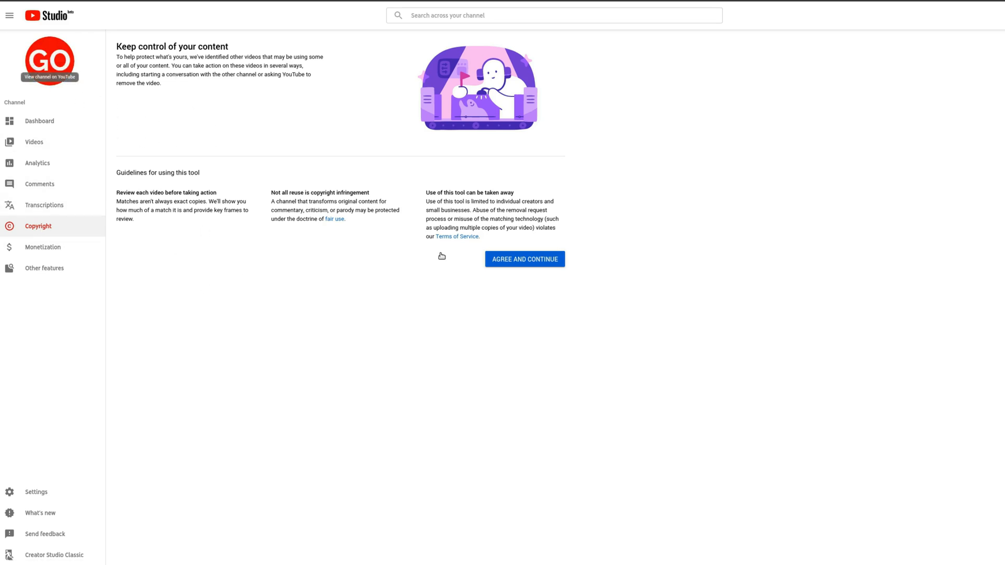
mouse_move(539, 264)
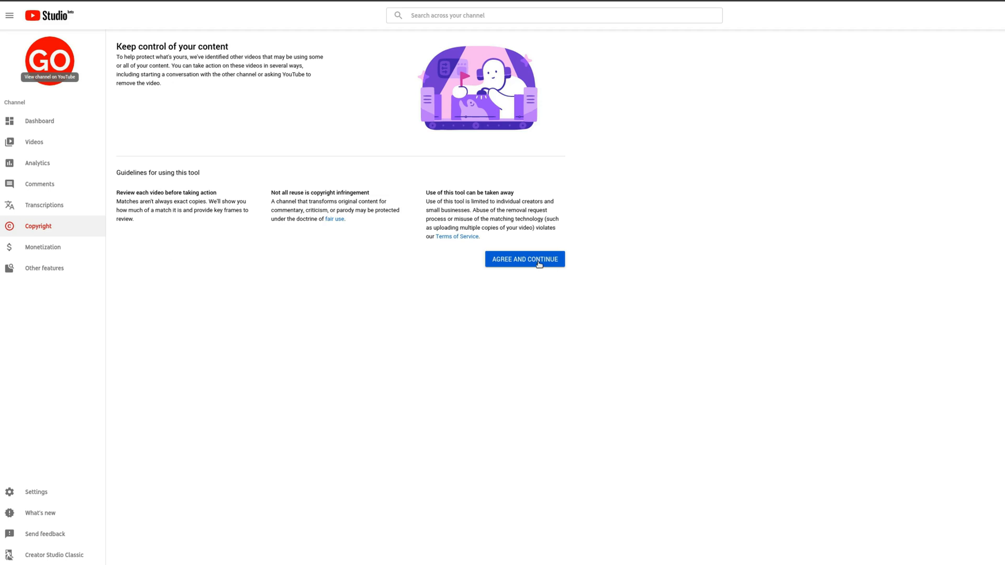
mouse_move(210, 216)
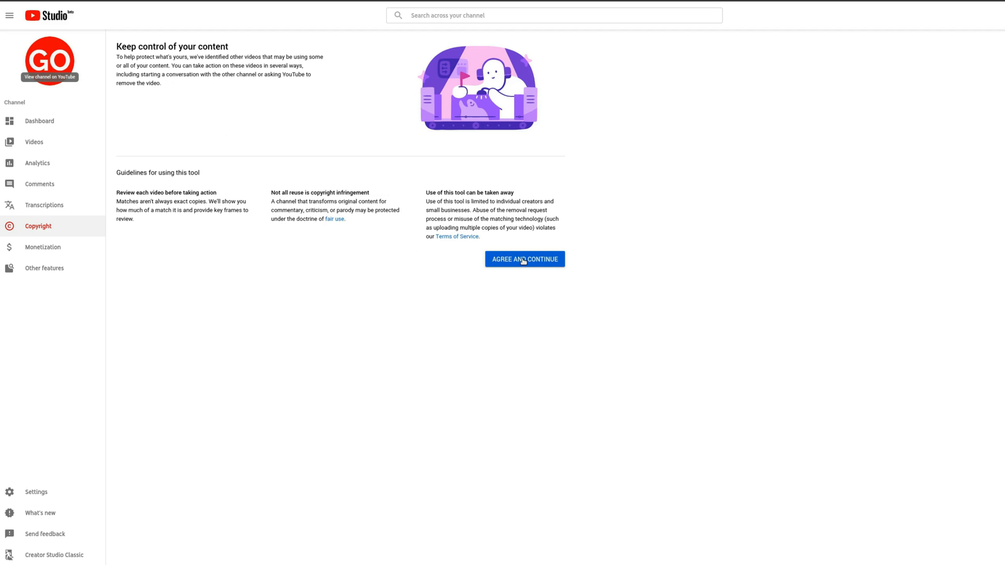
left_click(524, 259)
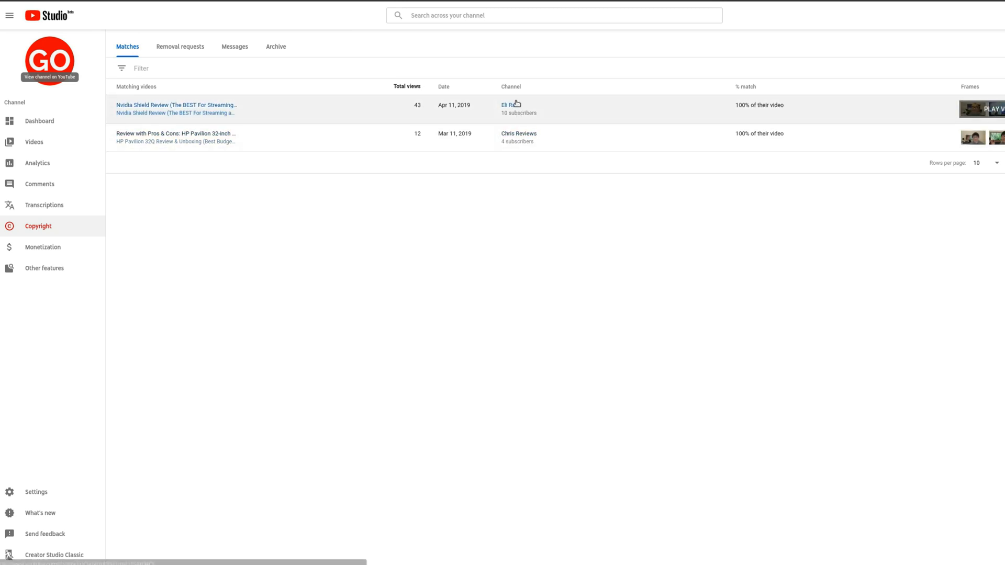
left_click(176, 104)
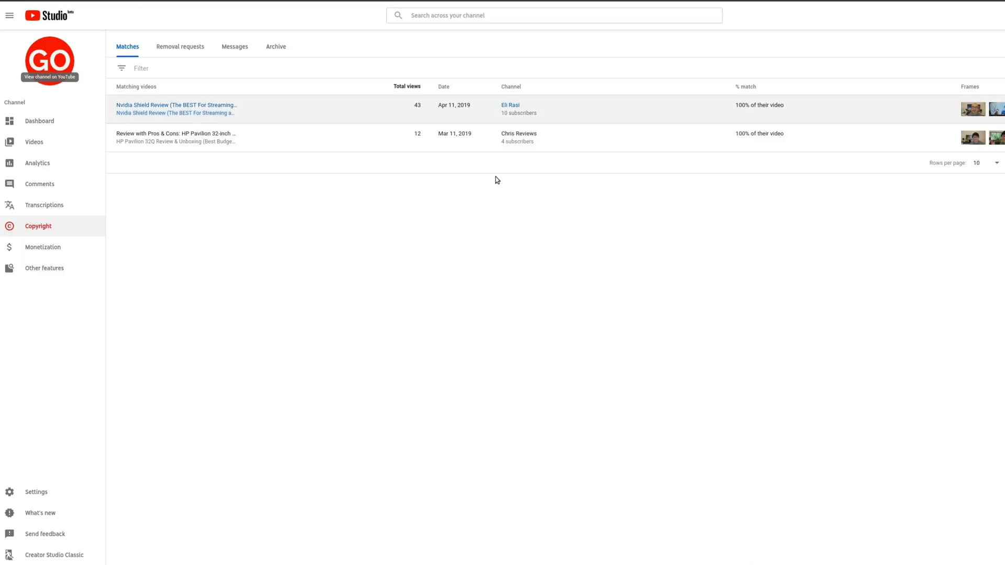
mouse_move(691, 188)
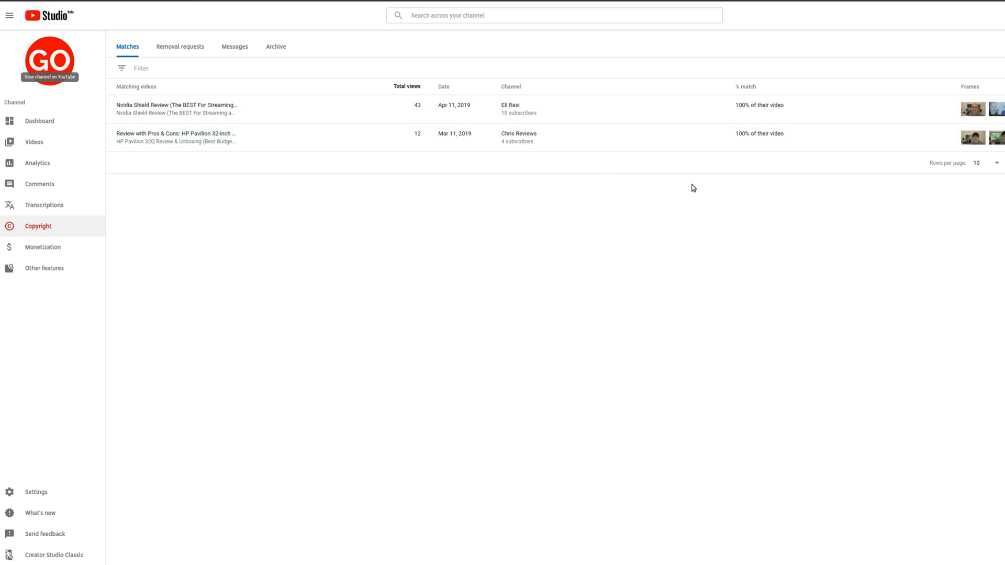
mouse_move(500, 184)
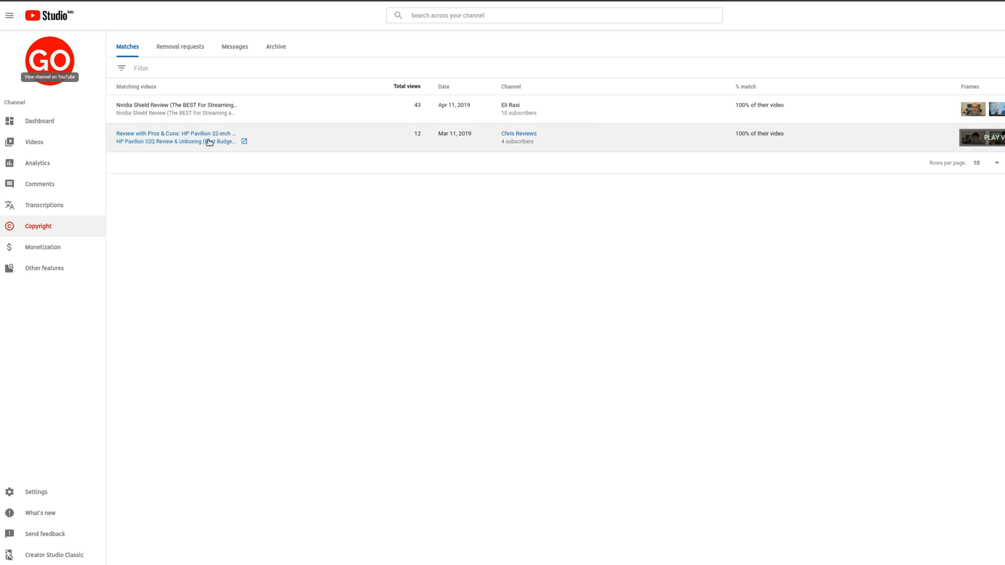
mouse_move(186, 105)
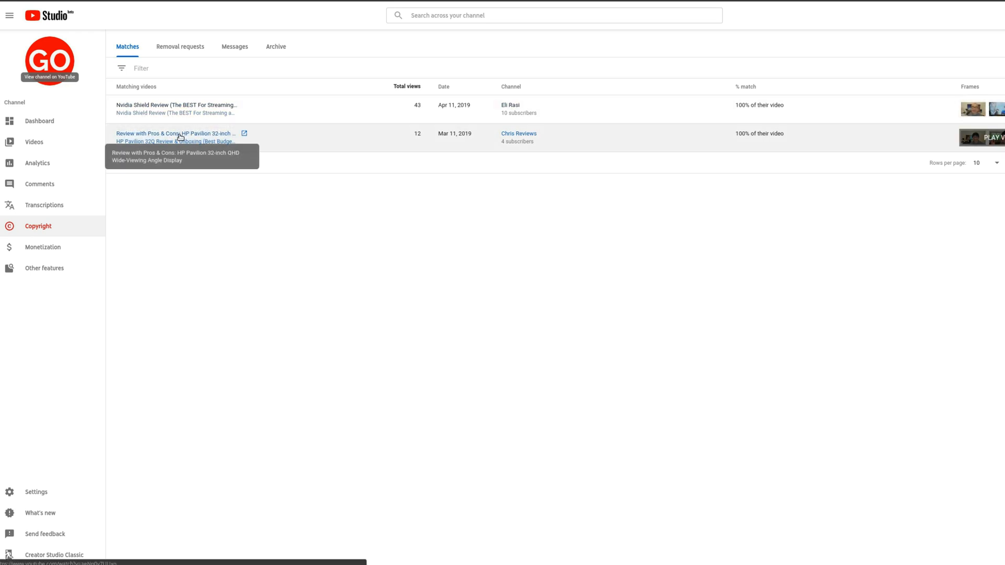
mouse_move(180, 108)
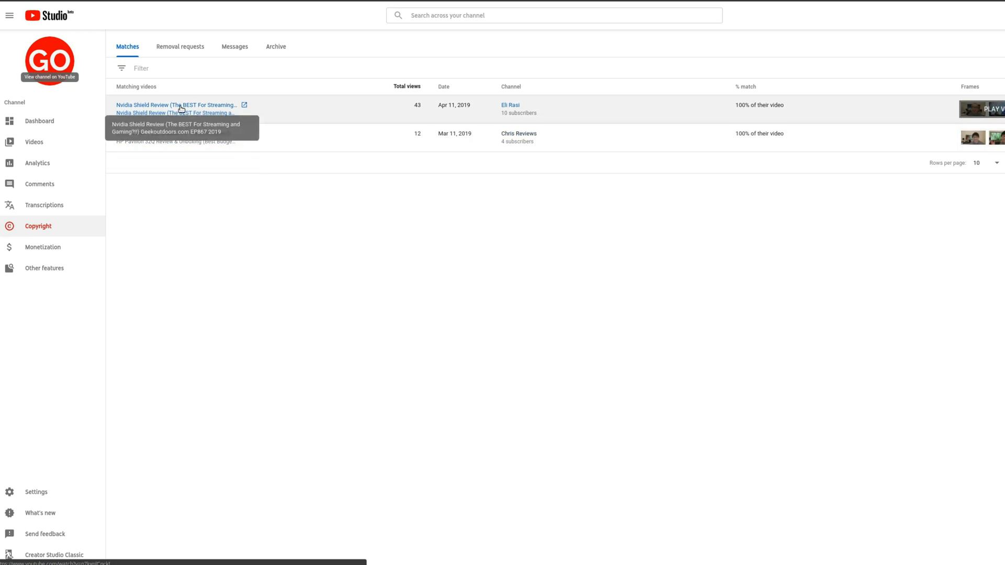
mouse_move(181, 114)
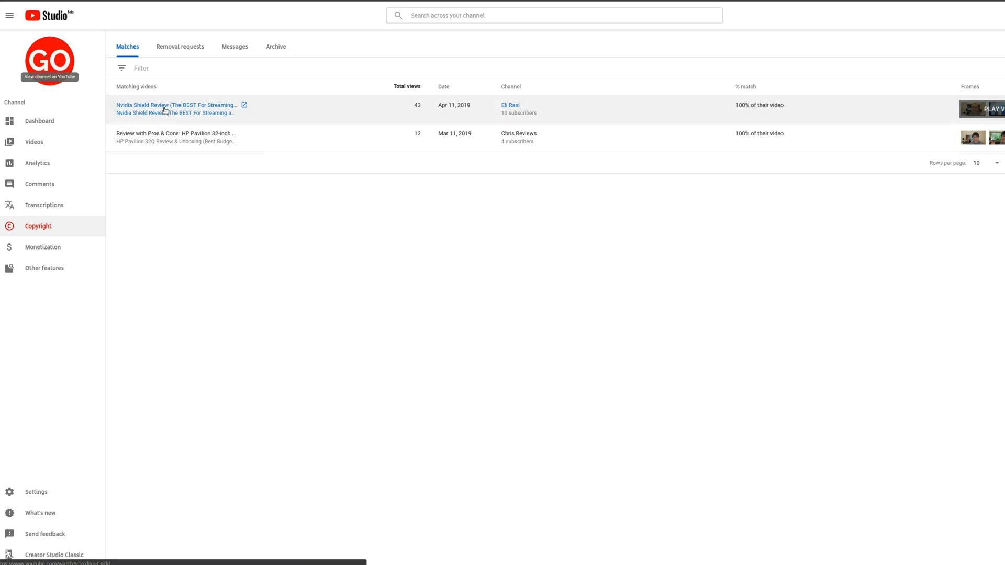
left_click(178, 105)
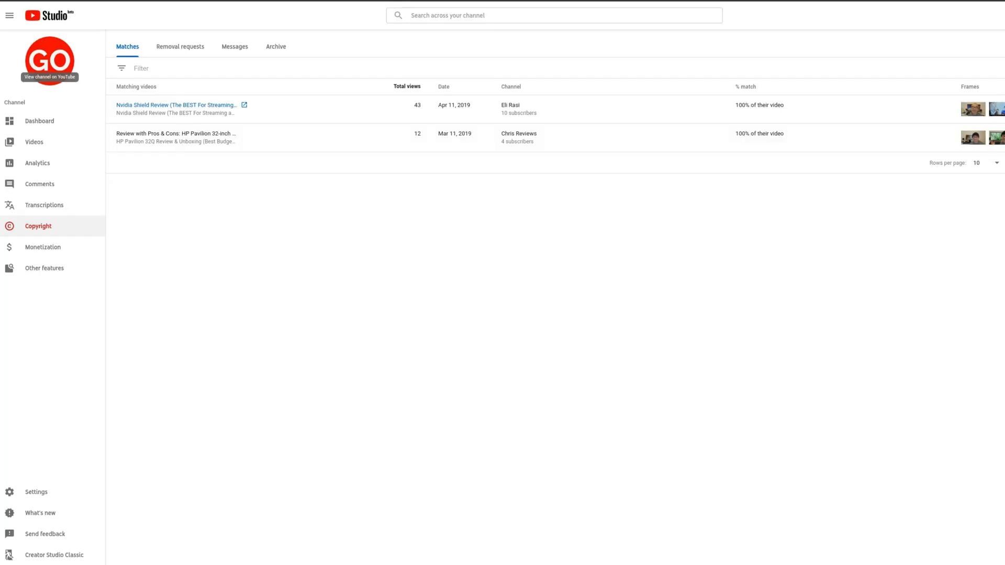
mouse_move(184, 111)
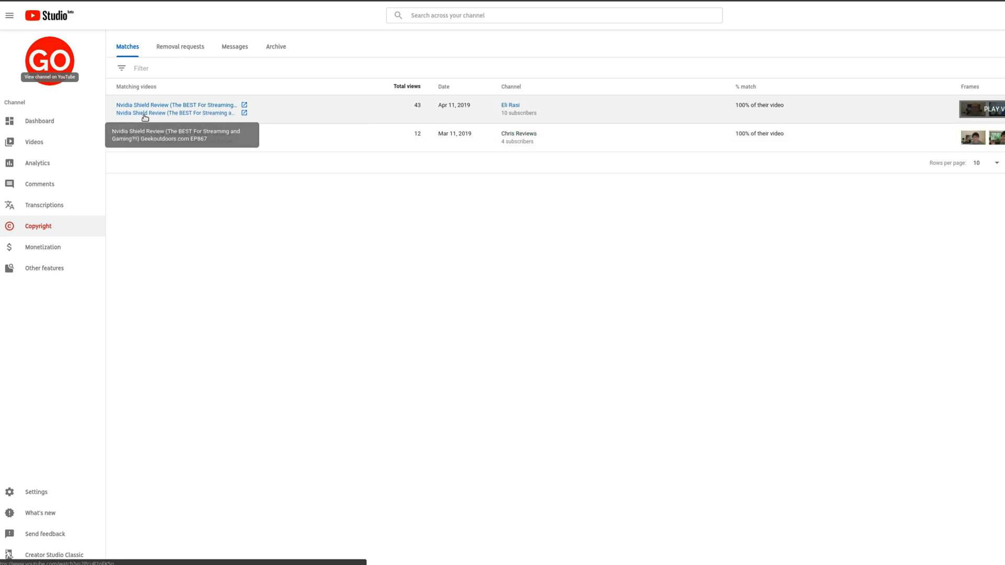
left_click(173, 113)
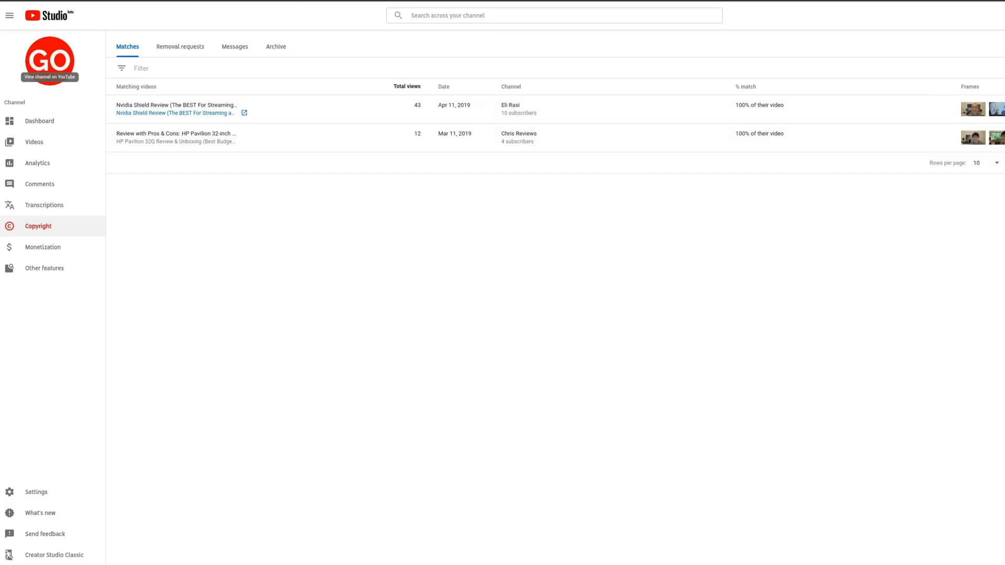
mouse_move(438, 178)
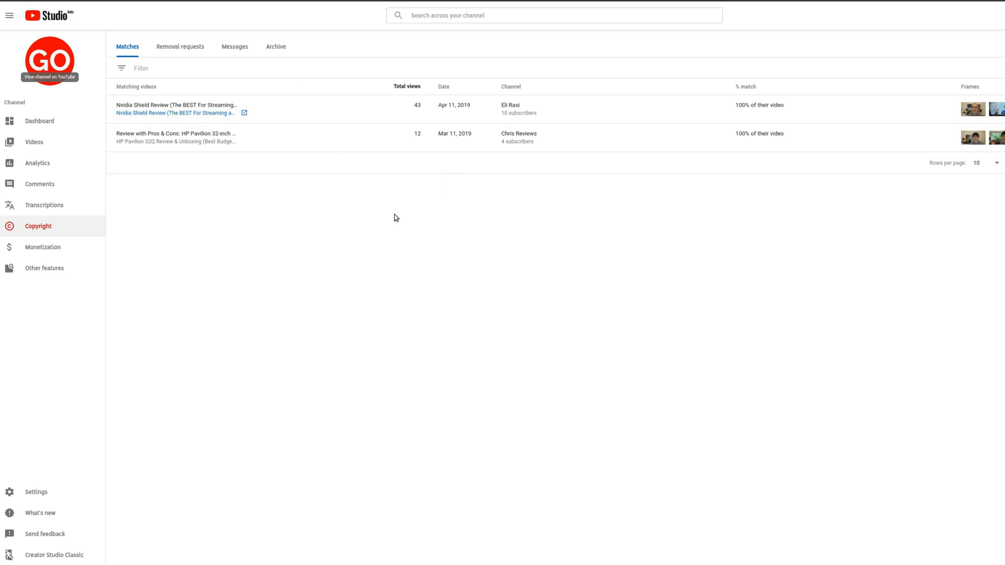
mouse_move(406, 153)
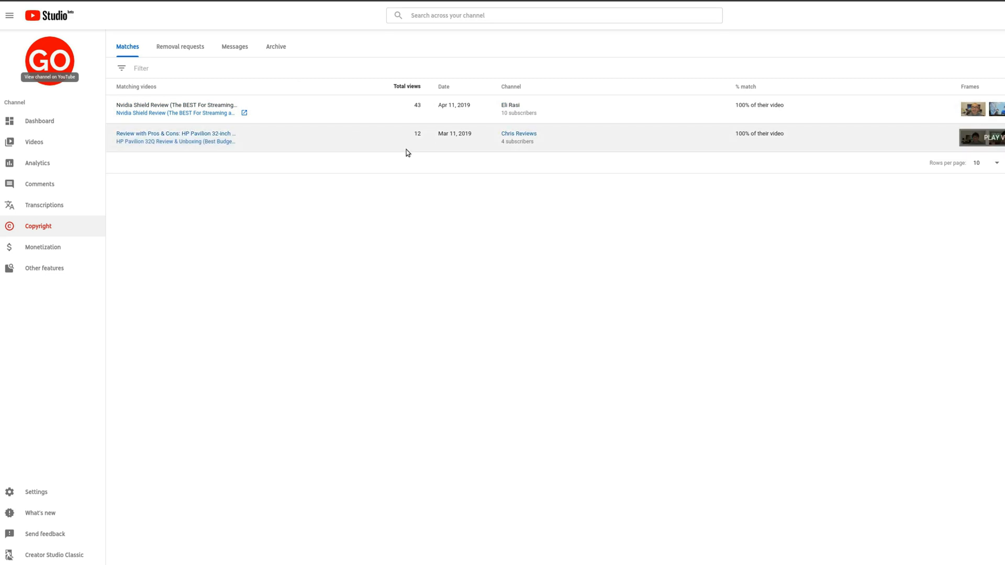
mouse_move(315, 168)
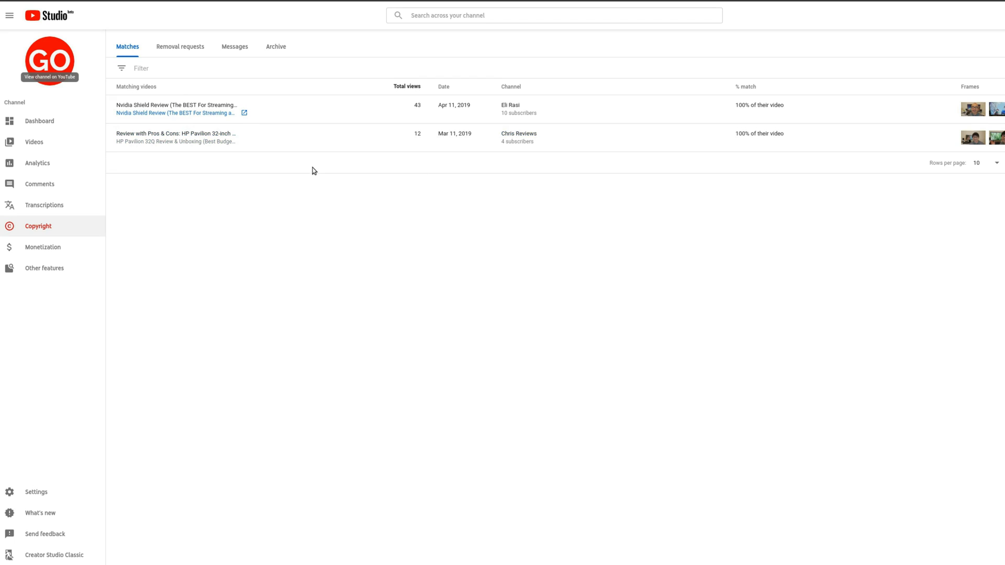
mouse_move(286, 170)
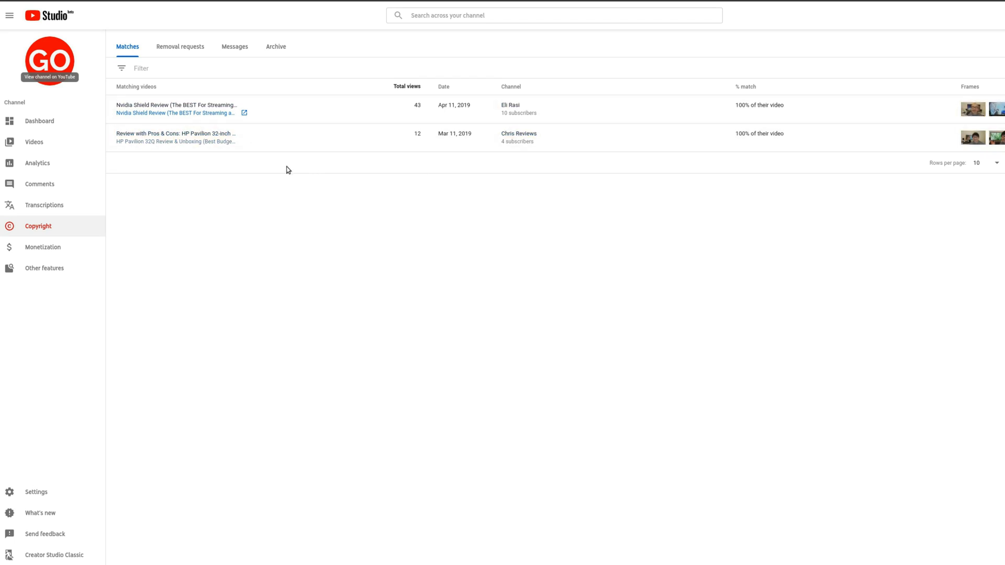
left_click(33, 142)
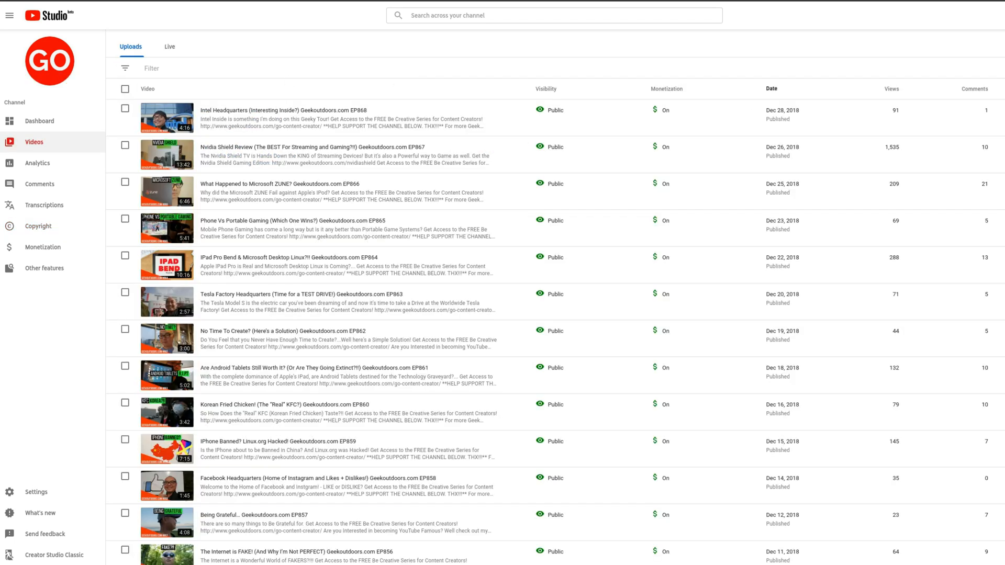
left_click(38, 226)
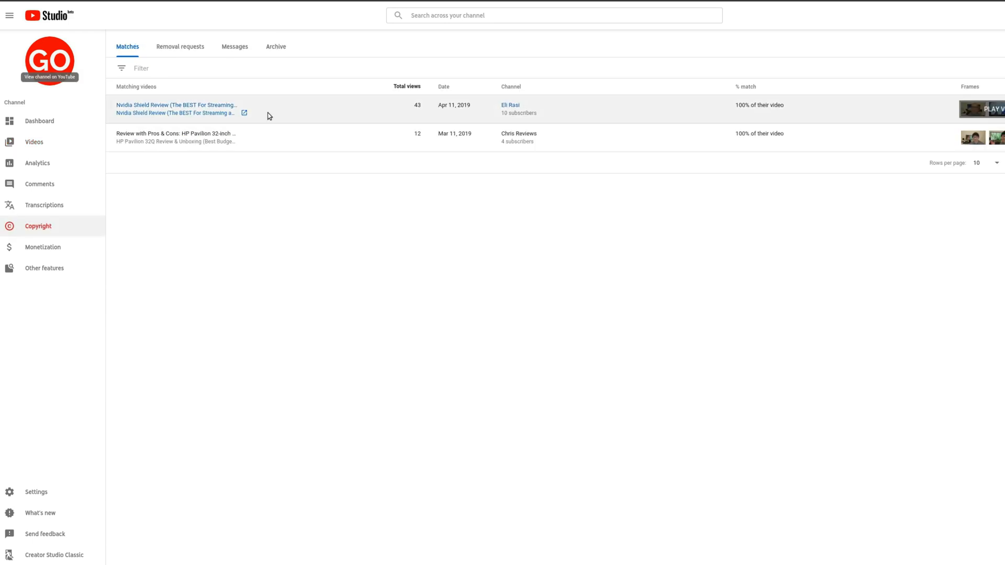
mouse_move(333, 196)
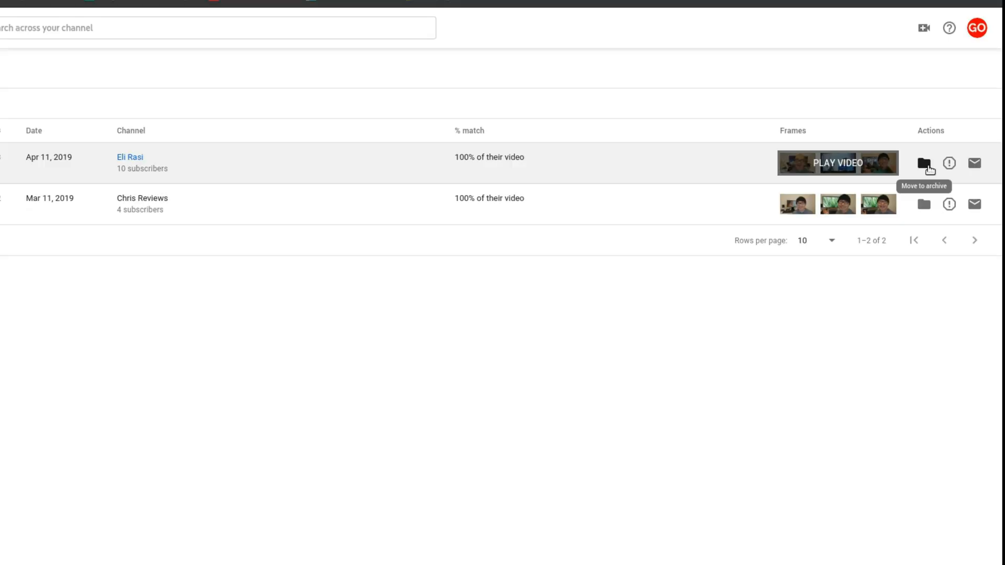
mouse_move(948, 163)
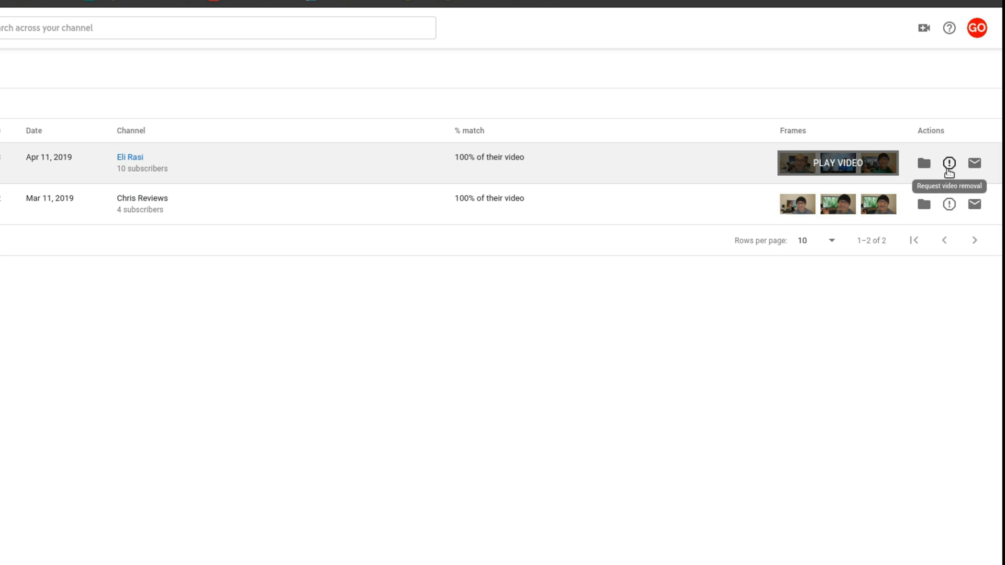
mouse_move(971, 163)
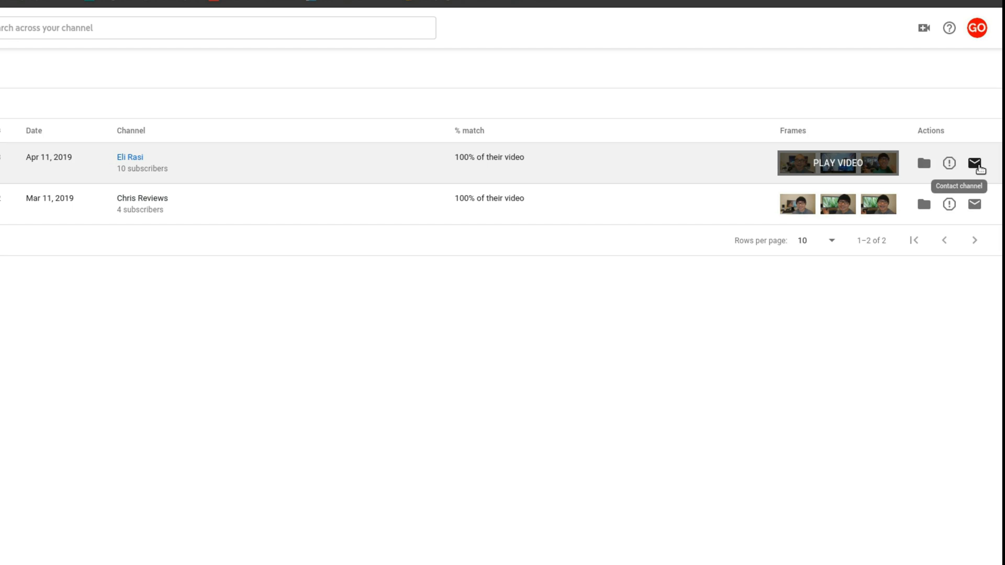
mouse_move(503, 182)
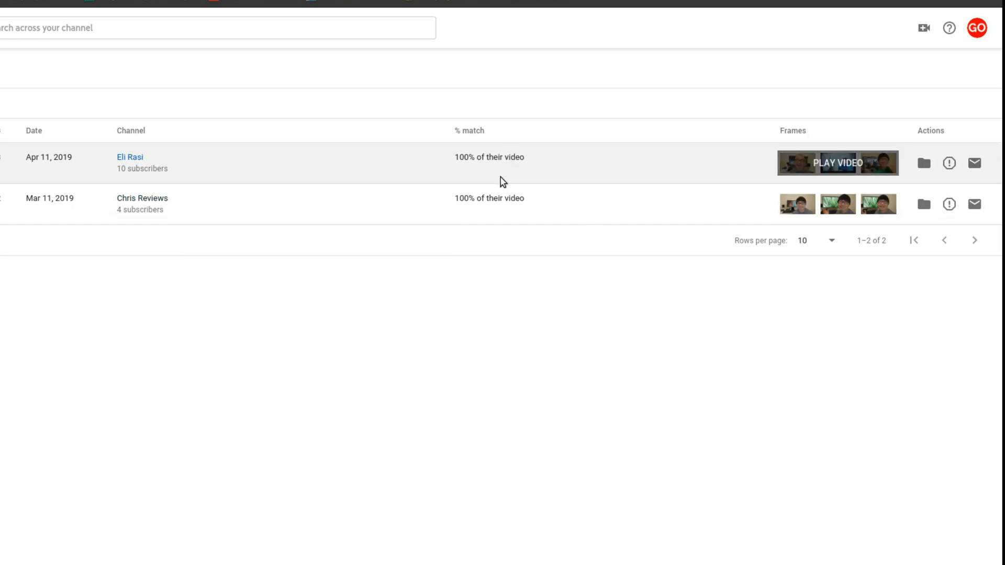
mouse_move(972, 163)
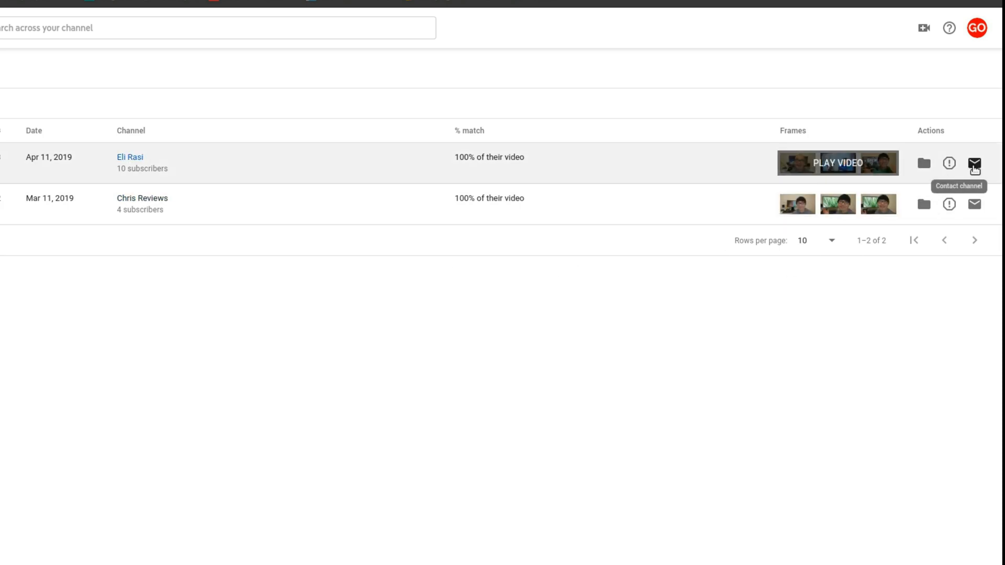
mouse_move(878, 309)
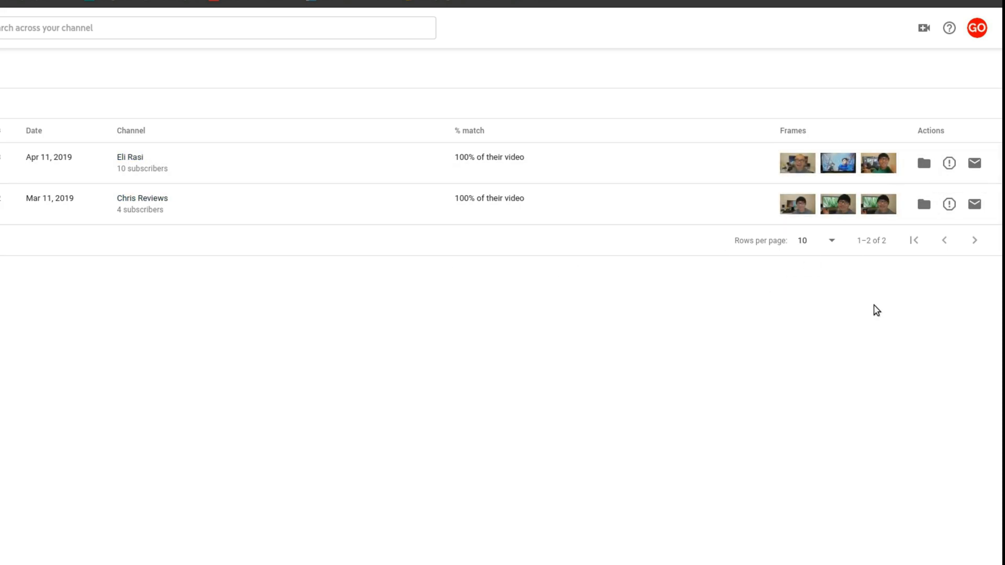
mouse_move(948, 162)
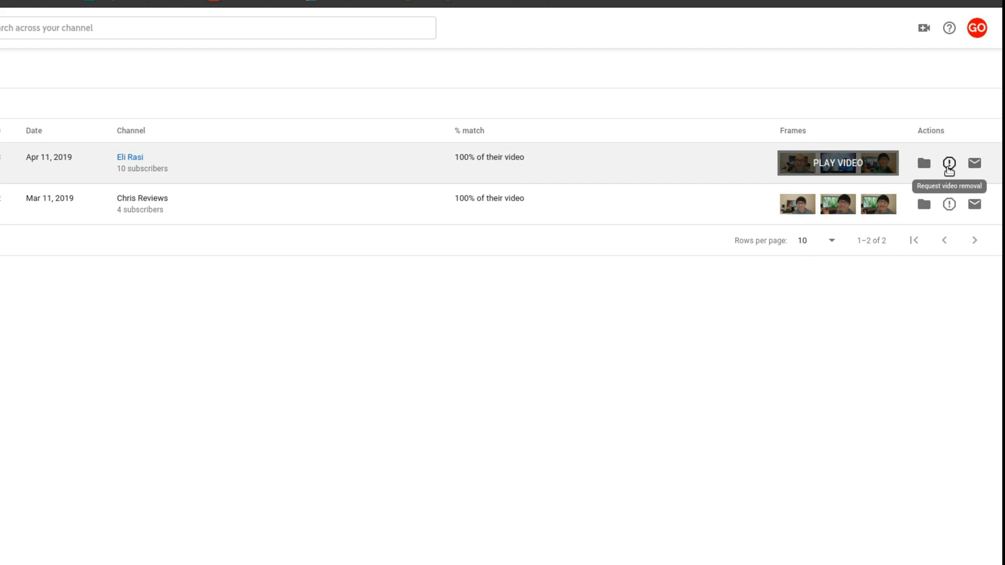
- Start a removal request for the first Nvidia Shield Review match and reach the removal options and agreements
left_click(949, 164)
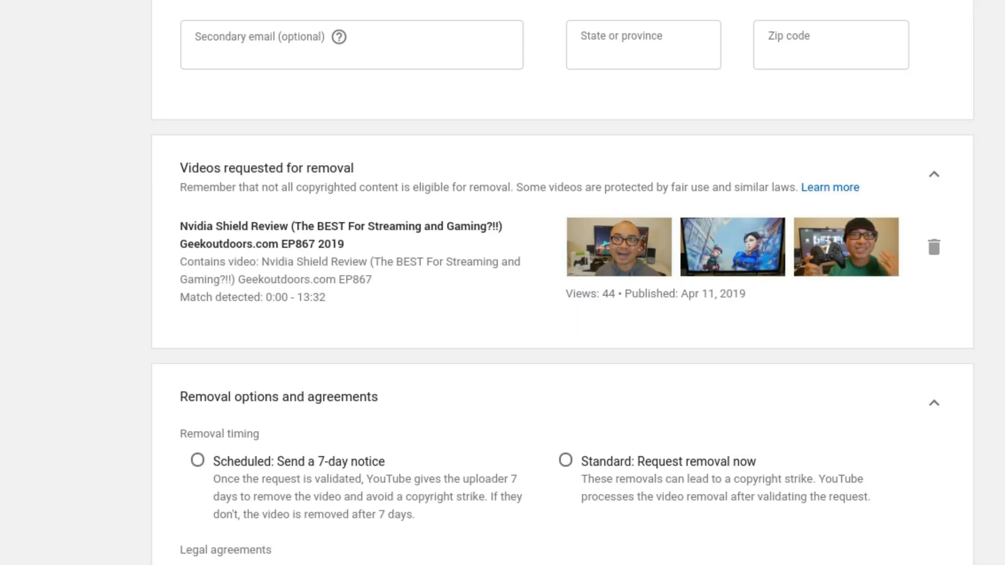
scroll("down", 3)
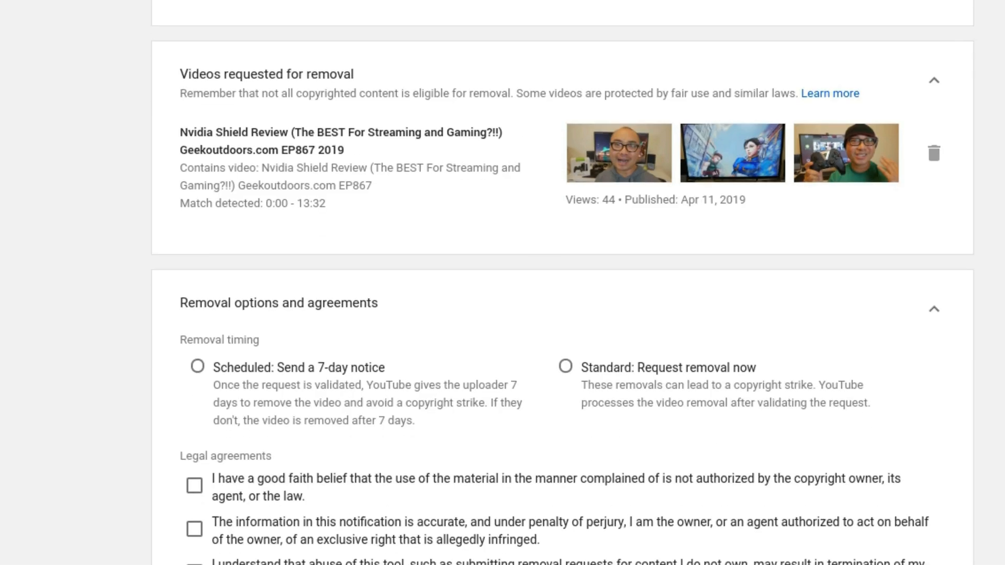
scroll("down", 3)
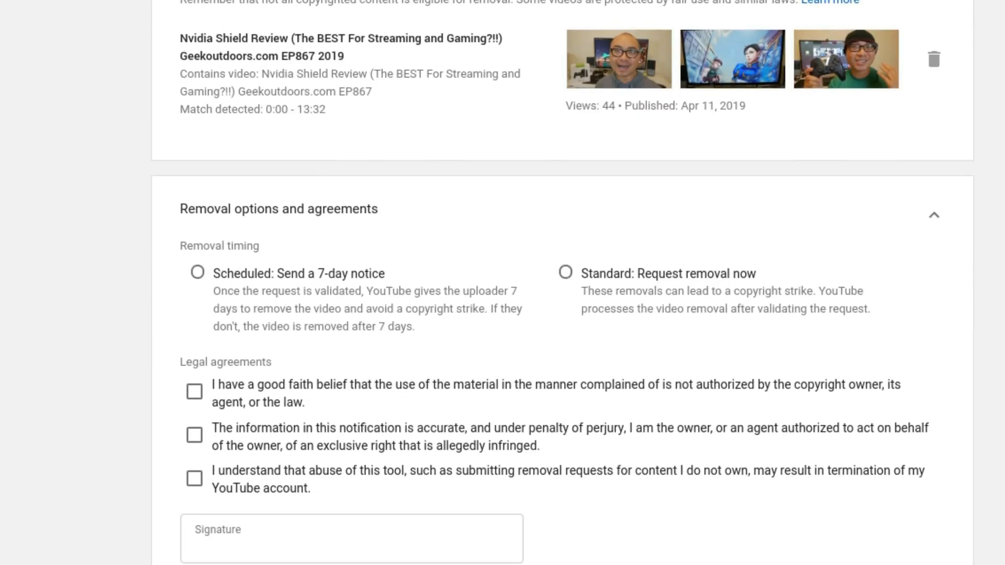
scroll("down", 3)
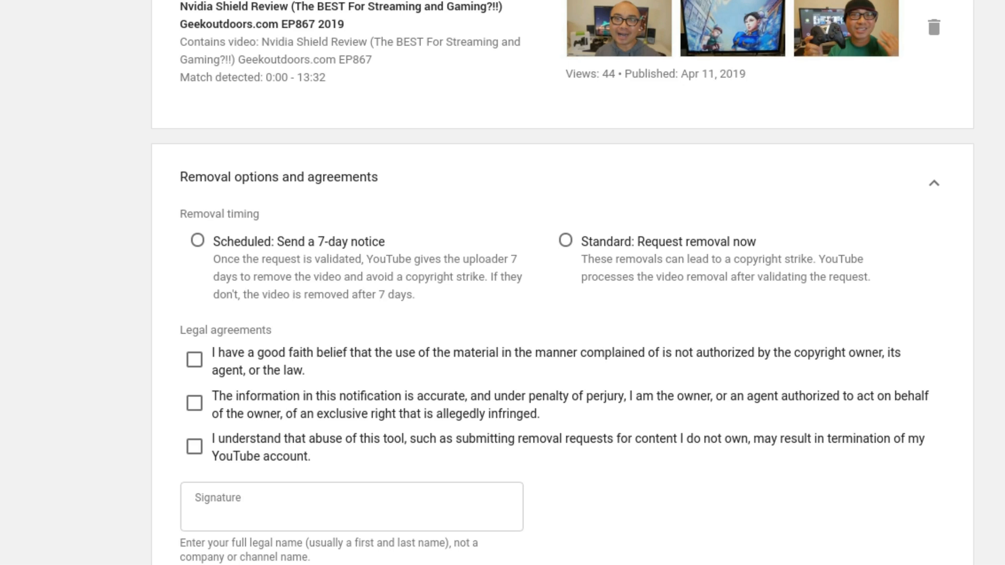
mouse_move(328, 190)
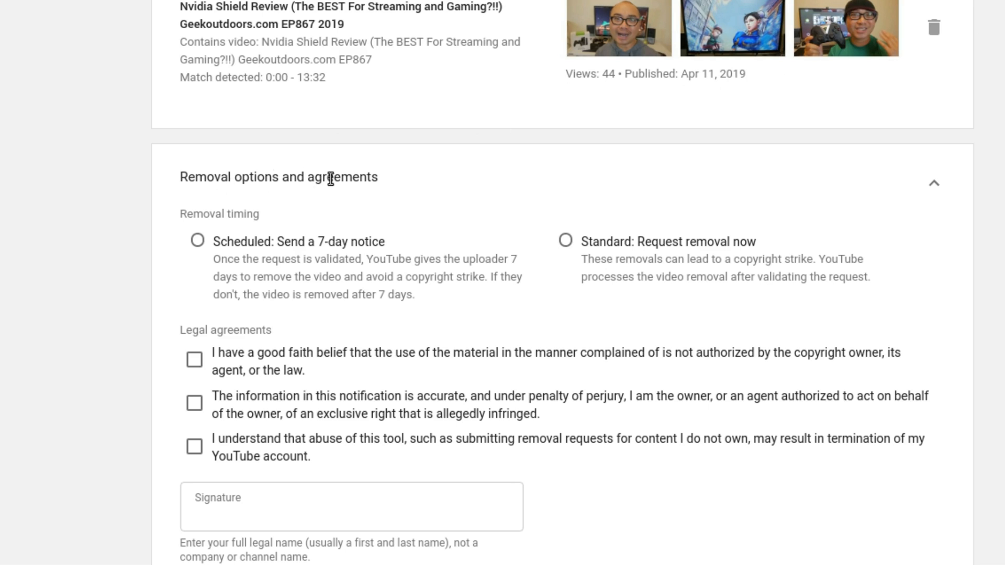
mouse_move(335, 189)
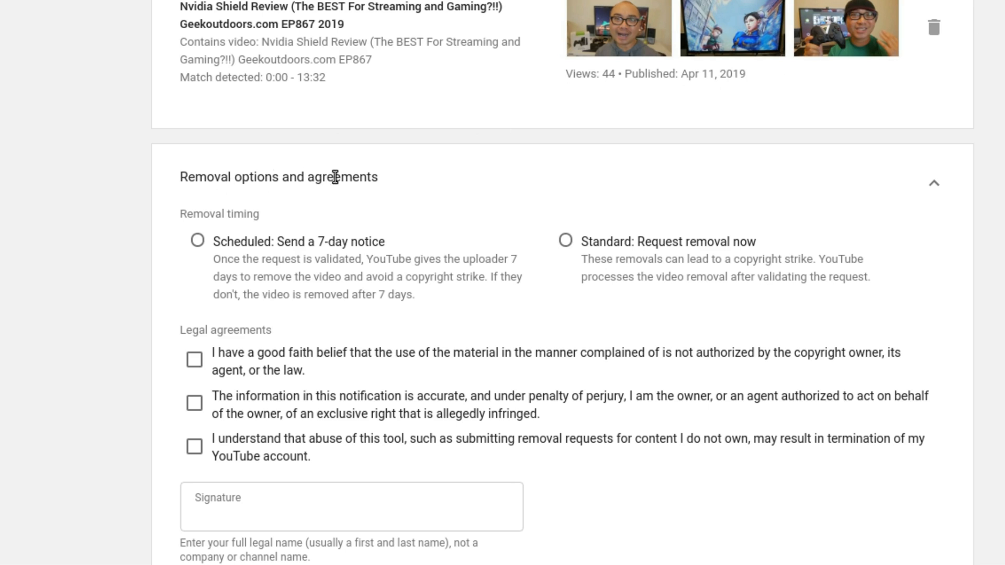
mouse_move(637, 283)
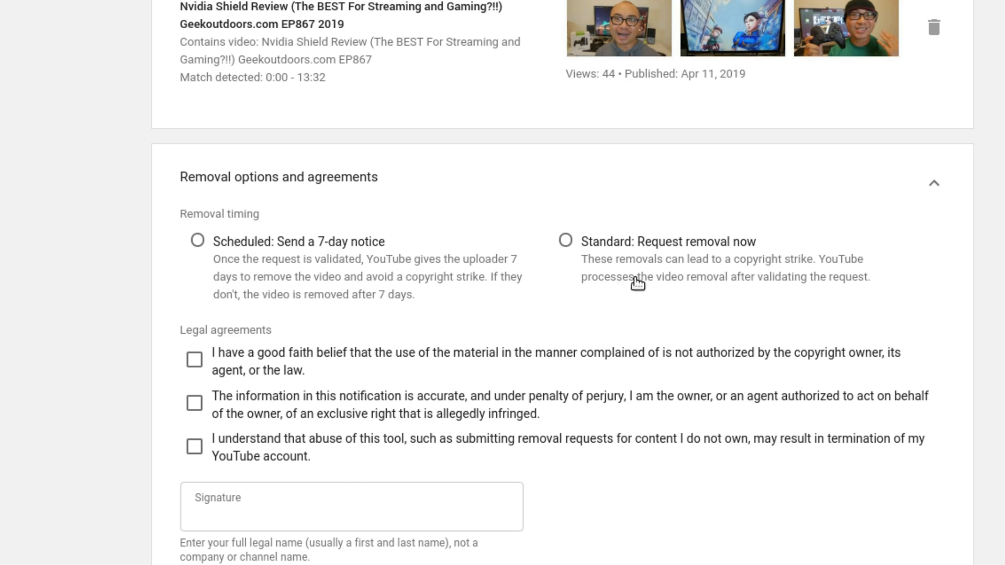
mouse_move(571, 250)
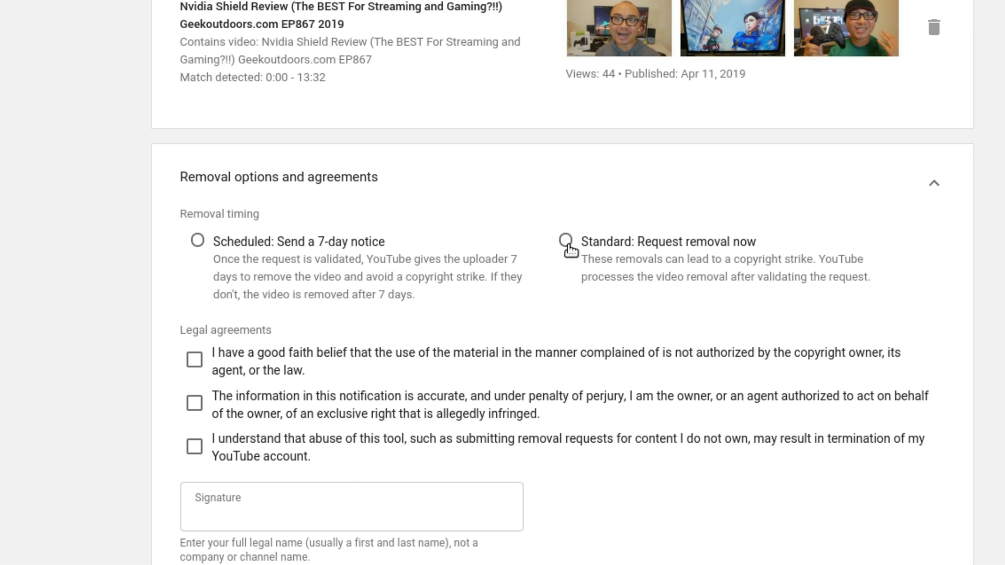
- Choose 'Standard: Request removal now' and check all three legal agreement statements
left_click(566, 240)
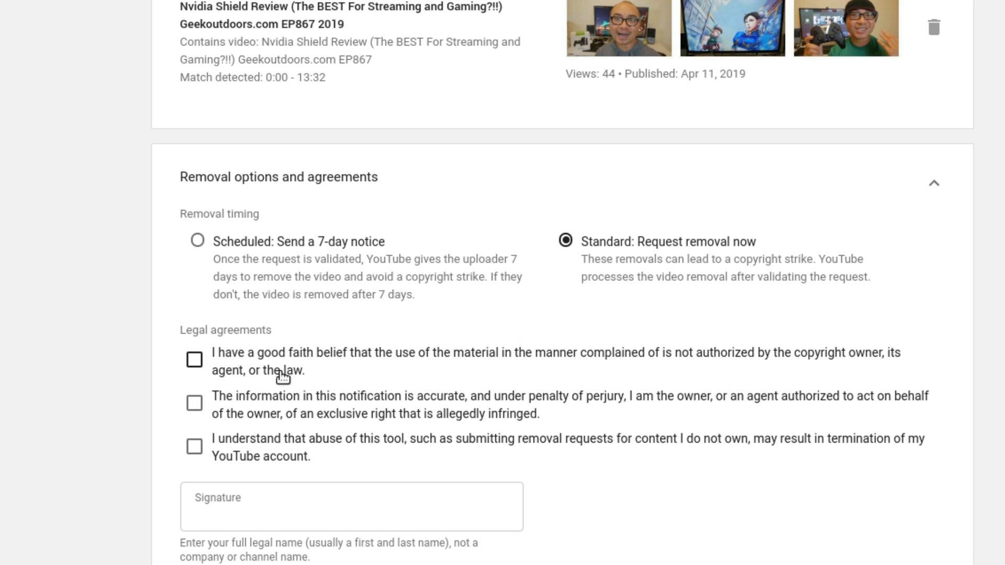
left_click(195, 360)
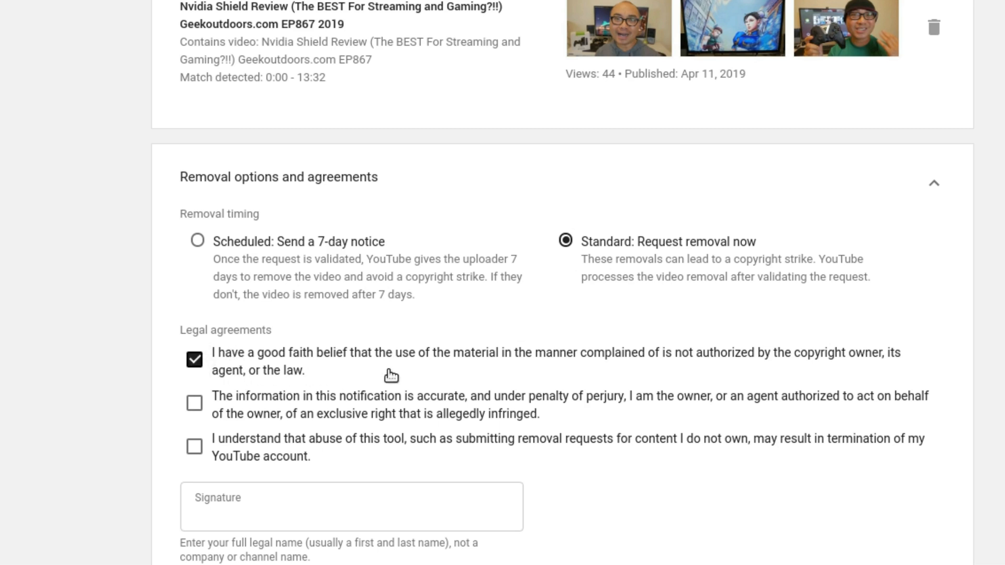
left_click(195, 403)
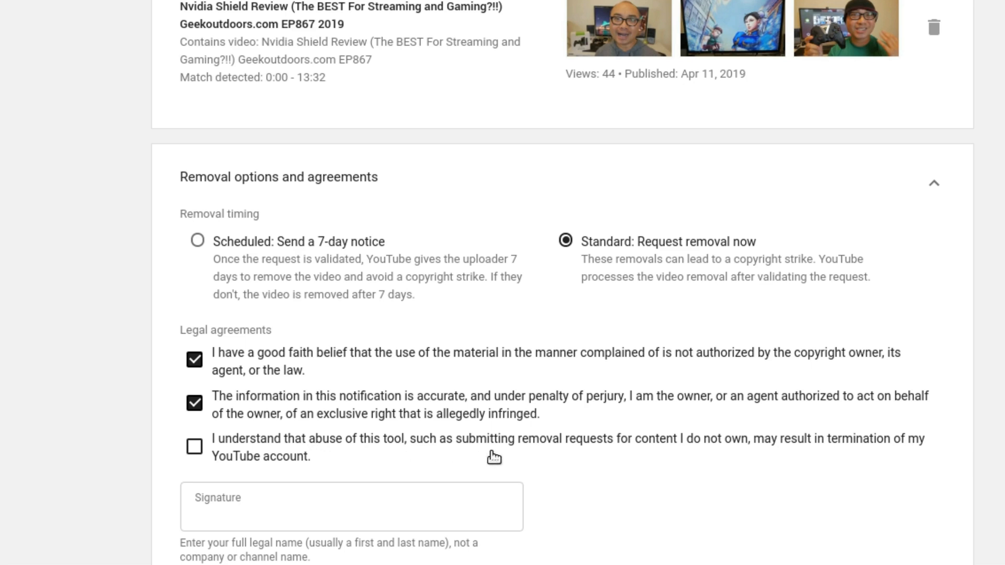
mouse_move(678, 460)
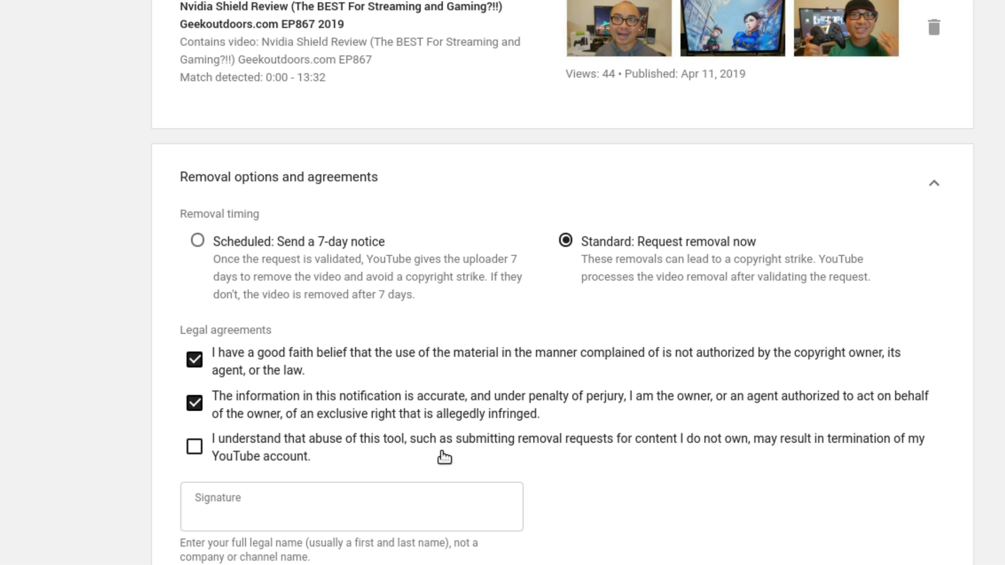
mouse_move(578, 488)
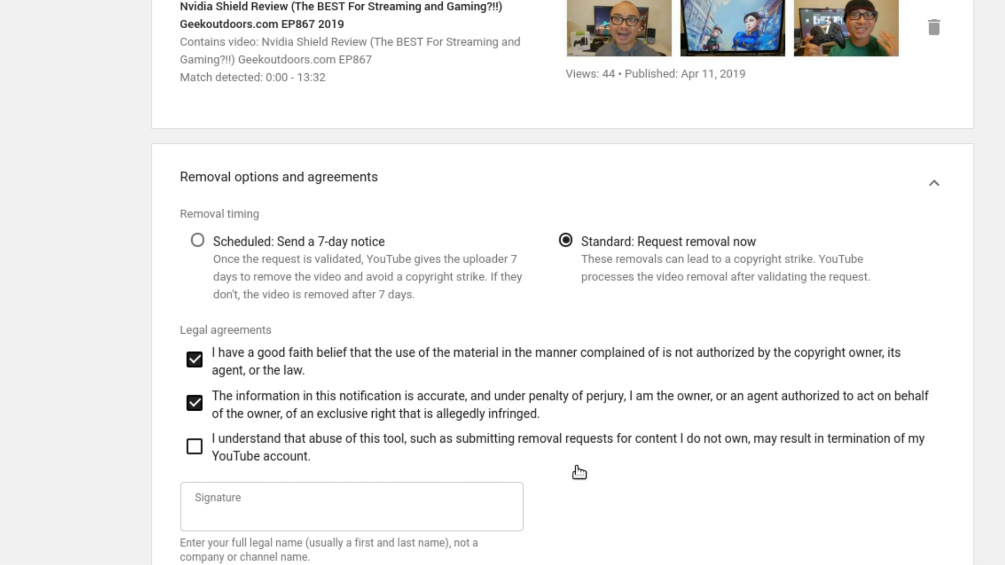
mouse_move(570, 464)
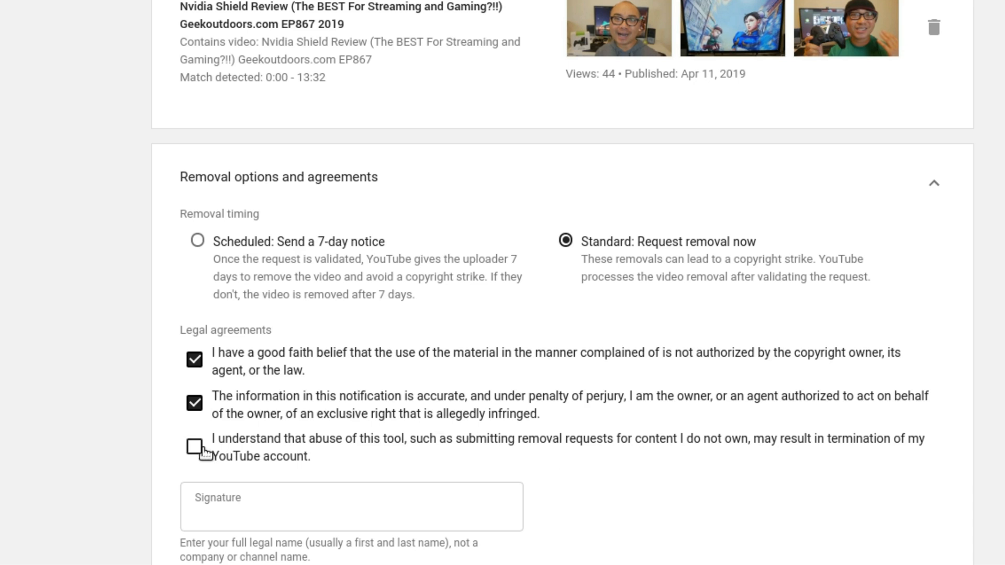
left_click(194, 447)
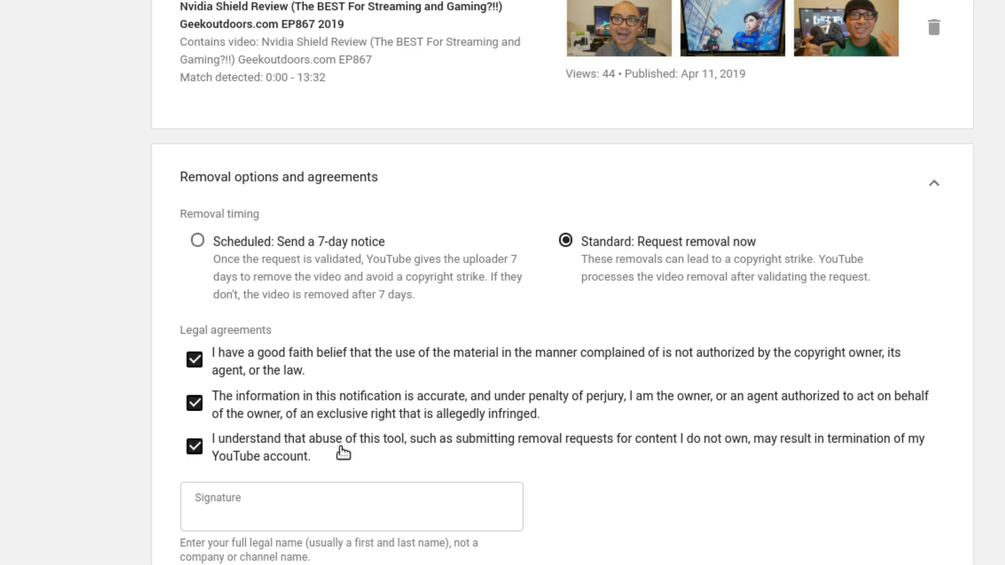
- Place the cursor in the Signature field, leaving it empty
left_click(230, 519)
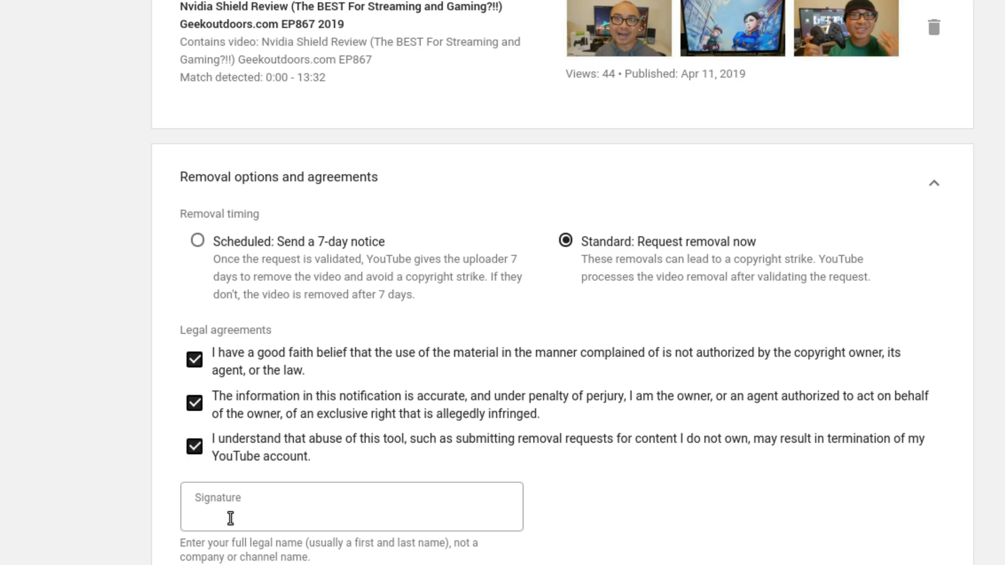
left_click(352, 519)
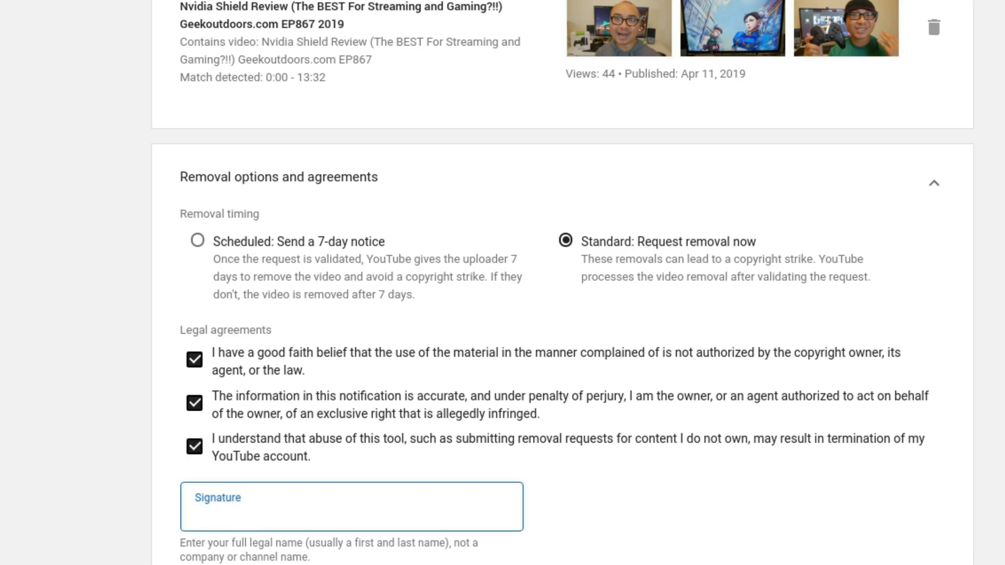
left_click(352, 520)
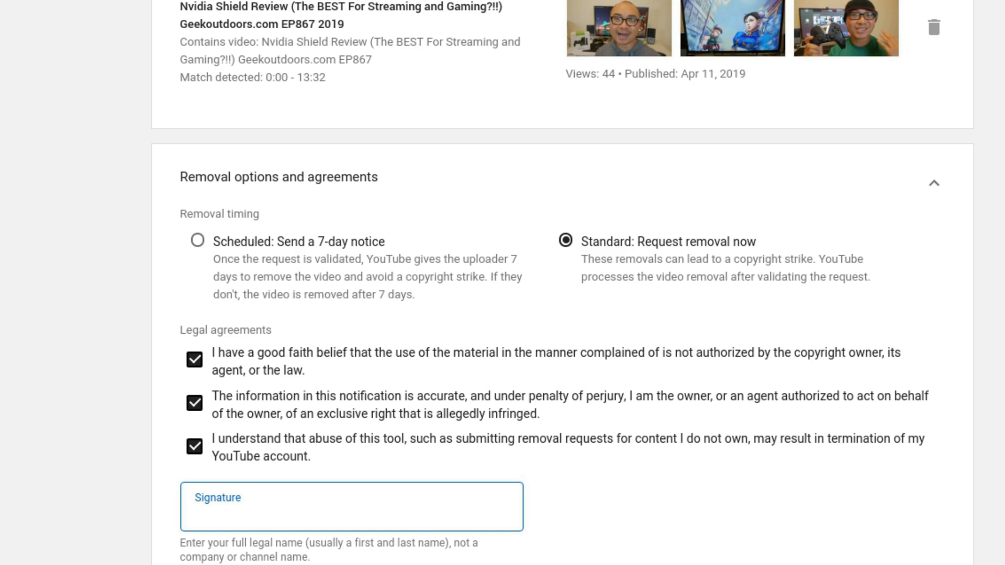
- Close the unsigned removal form and return to the Copyright Matches list
left_click(352, 521)
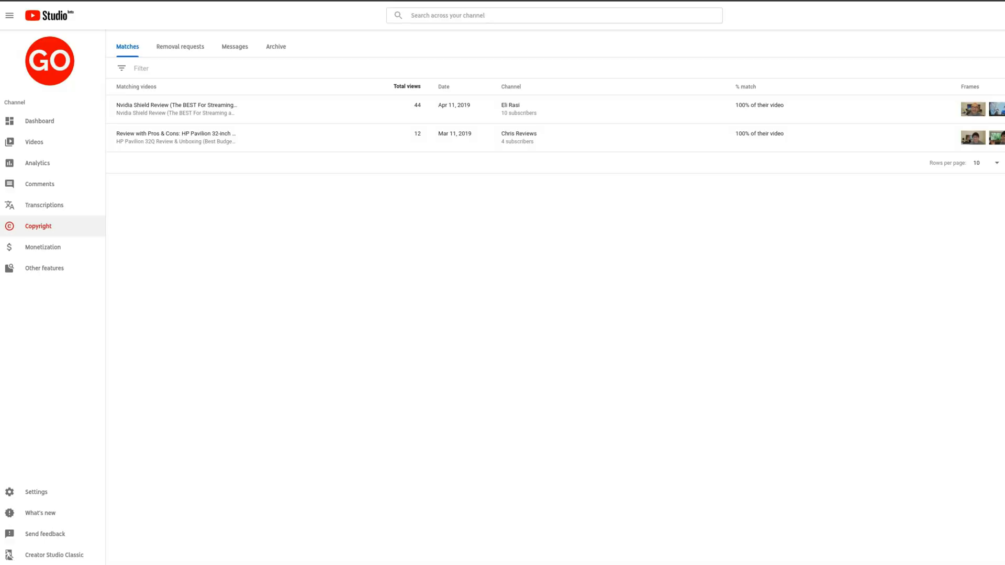
mouse_move(349, 243)
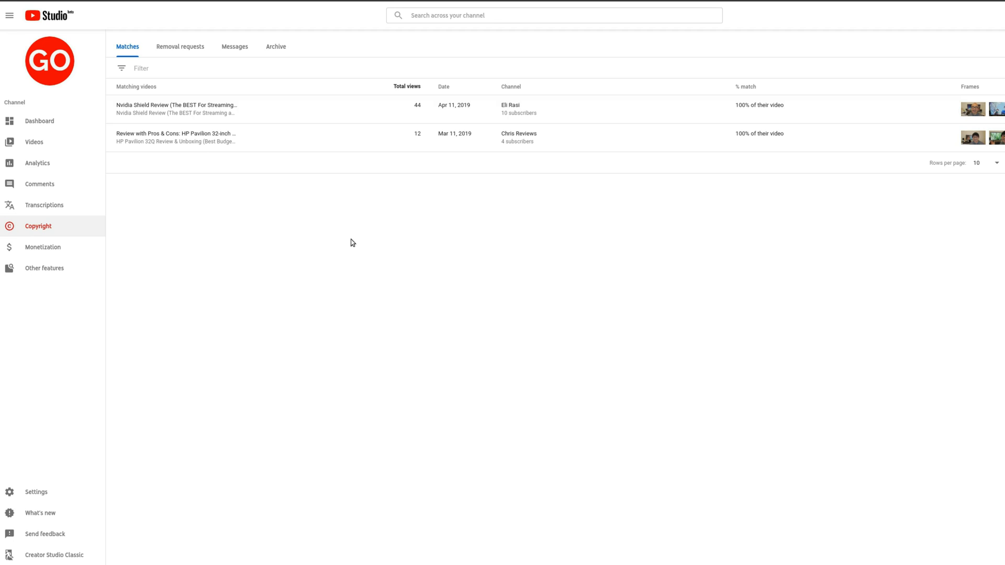
mouse_move(368, 233)
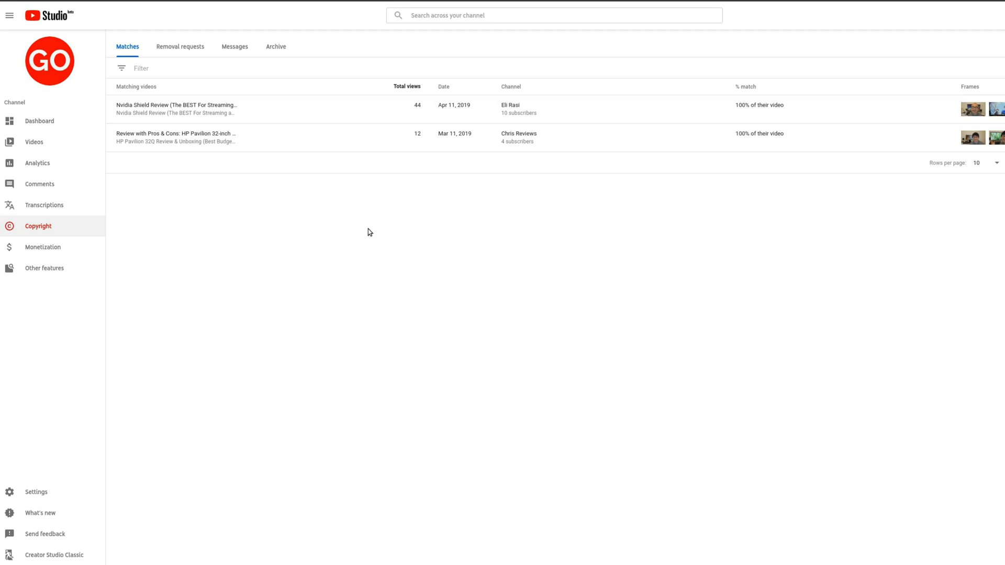
mouse_move(744, 381)
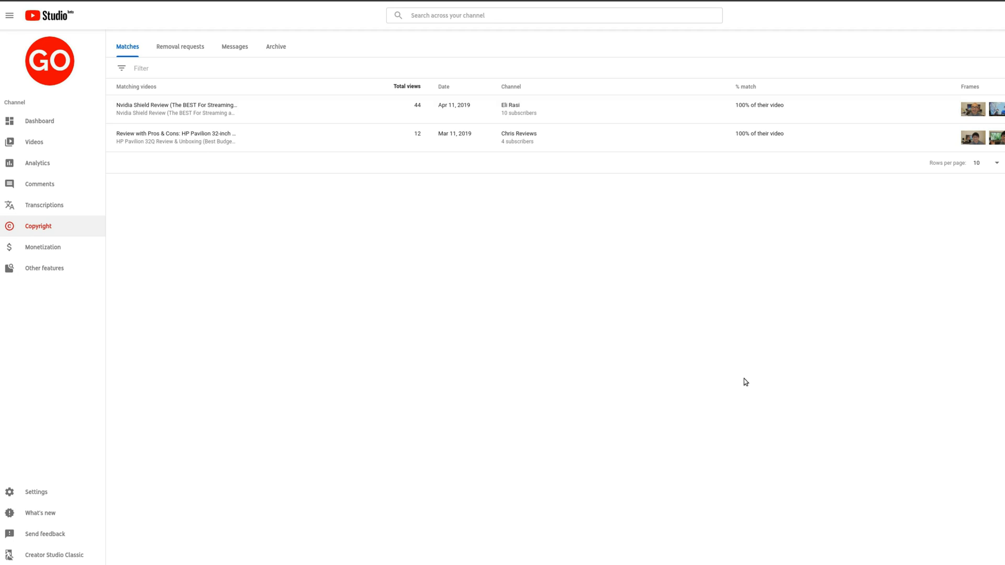